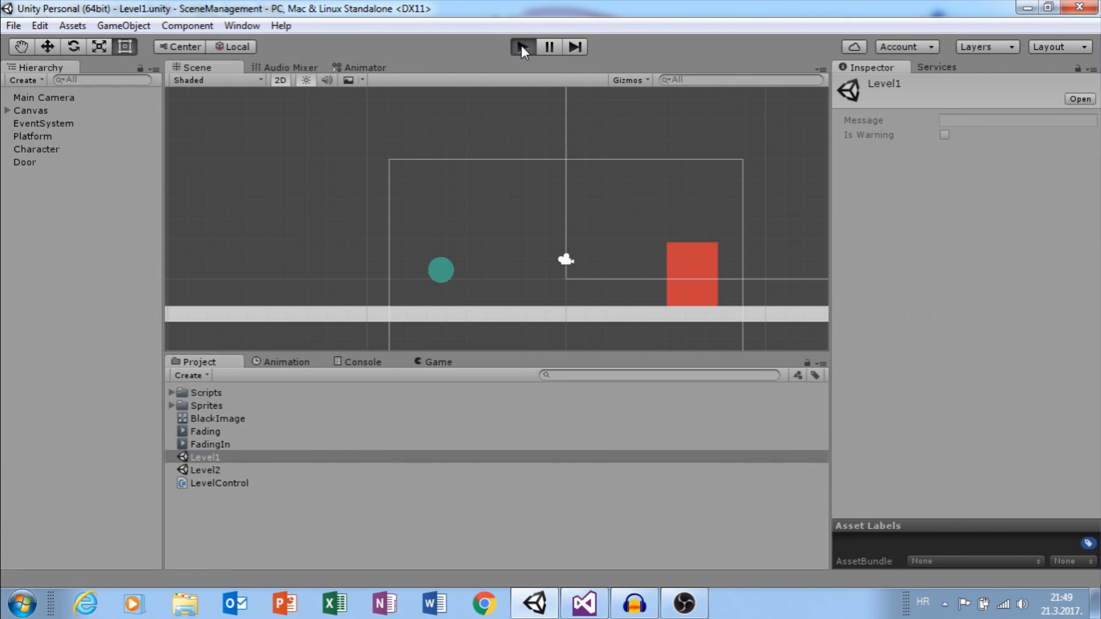
Play-test the level briefly and stop the preview
left_click(523, 46)
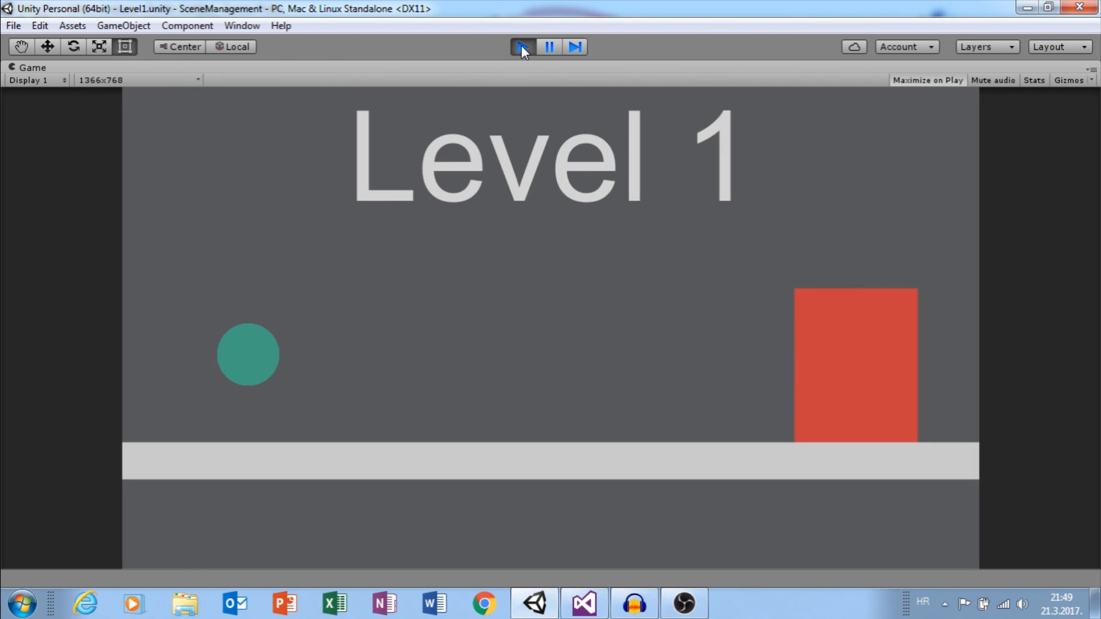
left_click(523, 46)
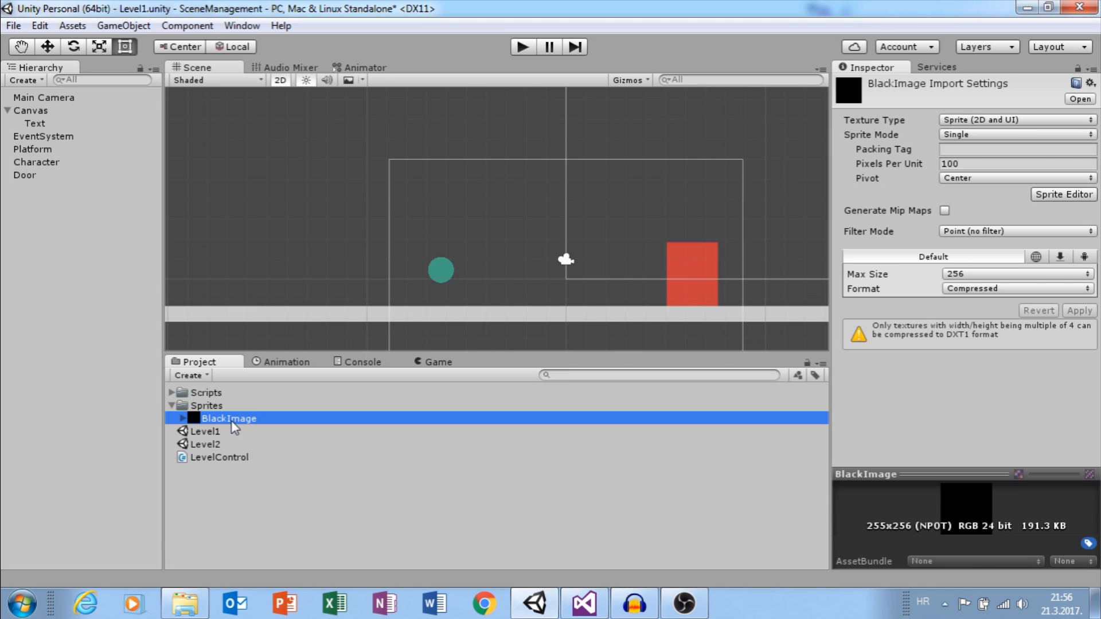
mouse_move(39, 119)
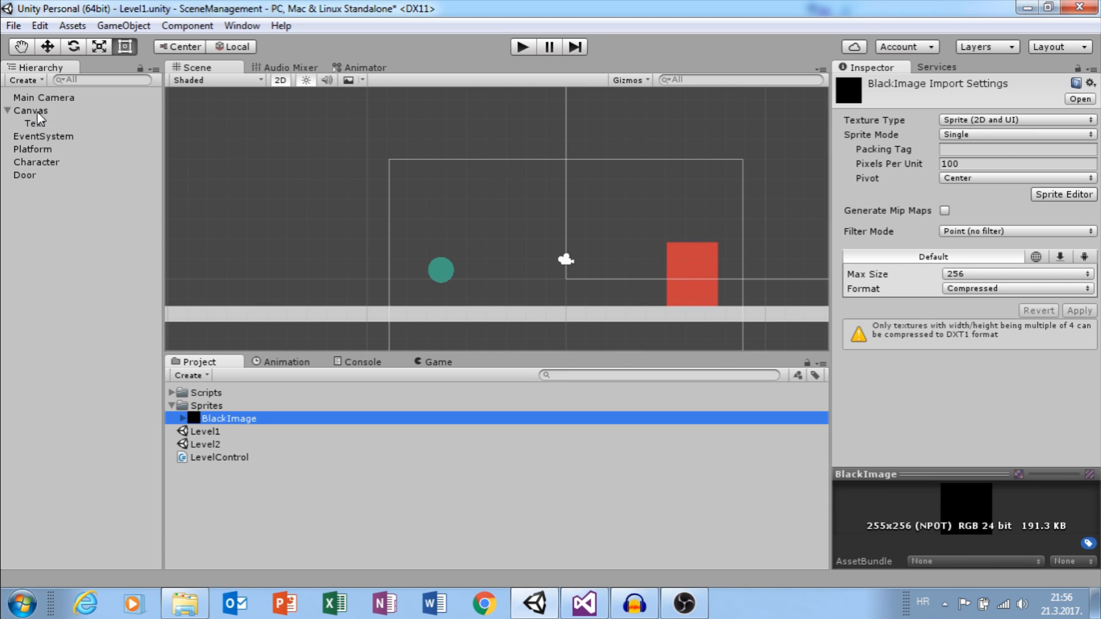
Add a UI Image under the Canvas and stretch its anchors to fill the whole canvas
right_click(31, 110)
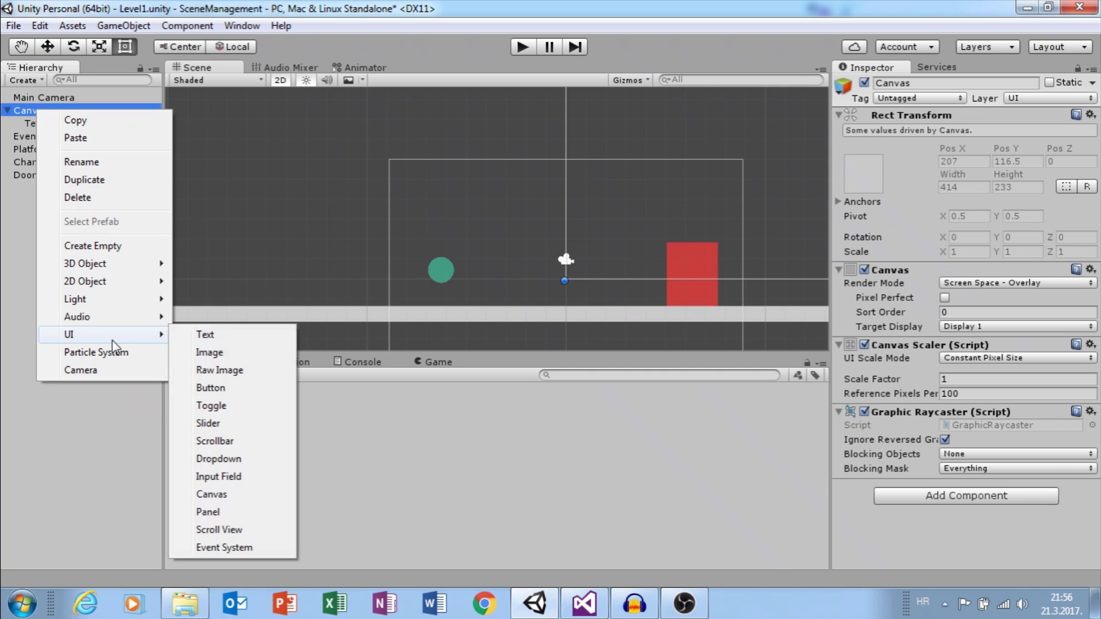
left_click(209, 353)
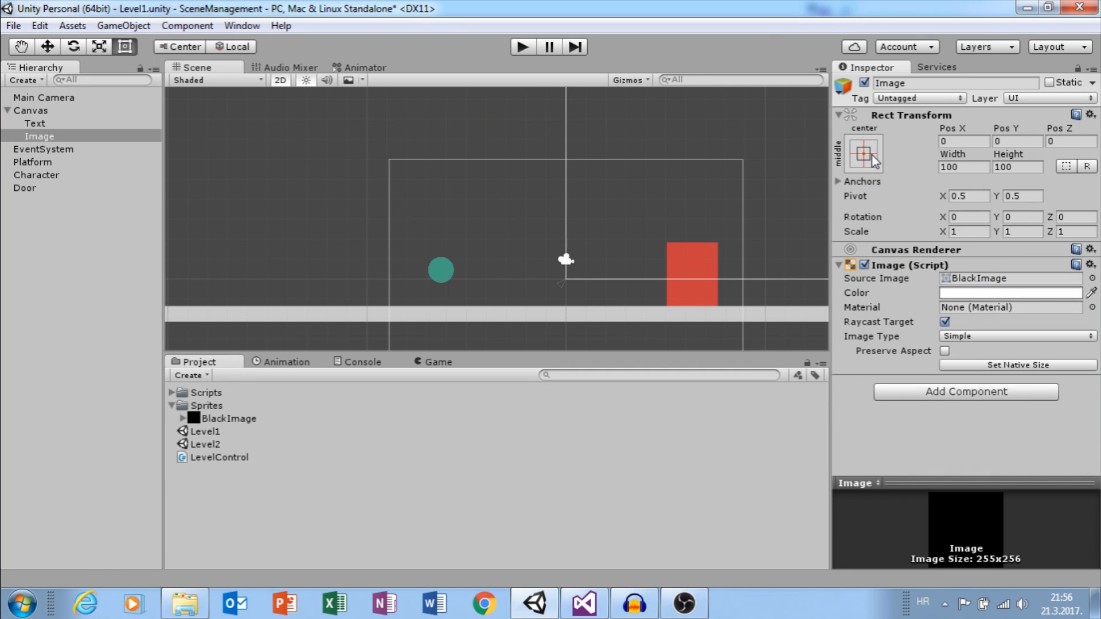
left_click(862, 153)
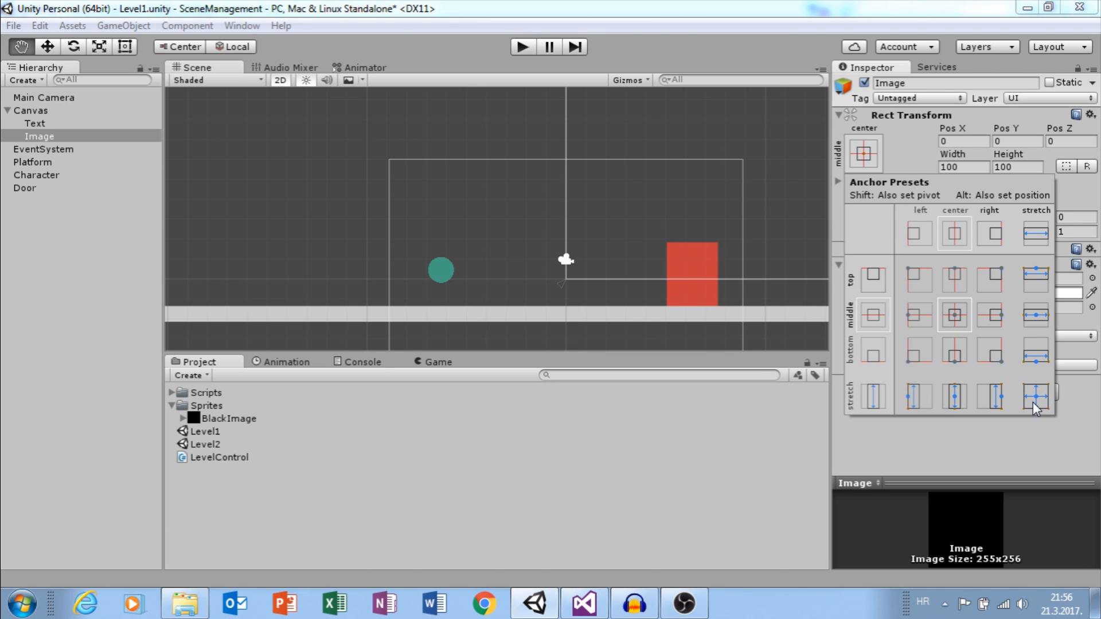
left_click(1034, 396)
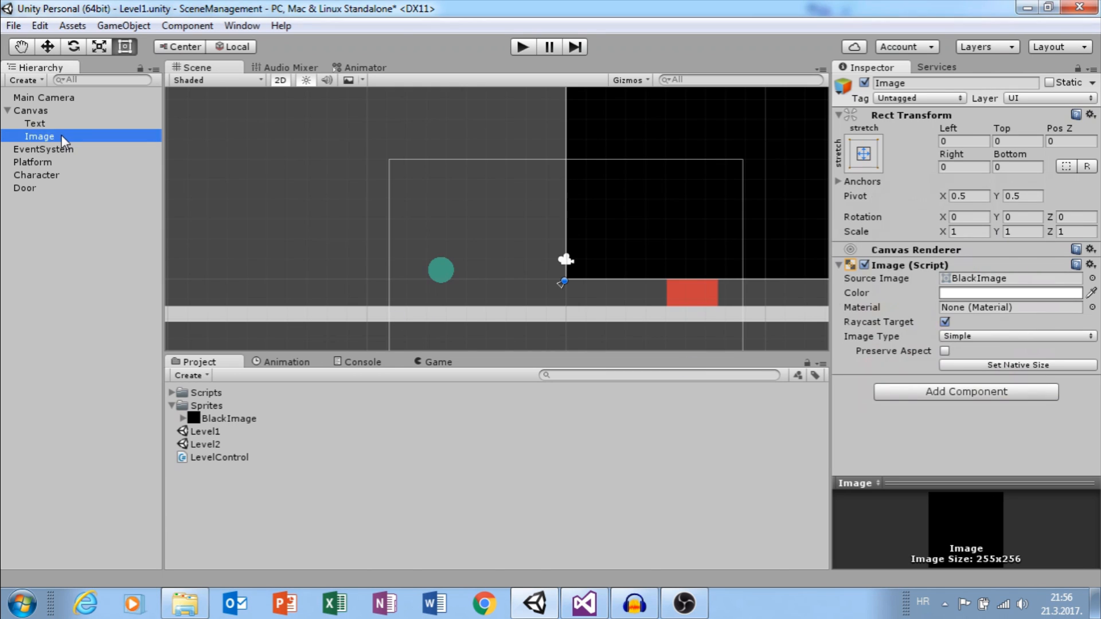
Create and save an empty FadeIN animation clip on the Image, adding its Animator
left_click(286, 361)
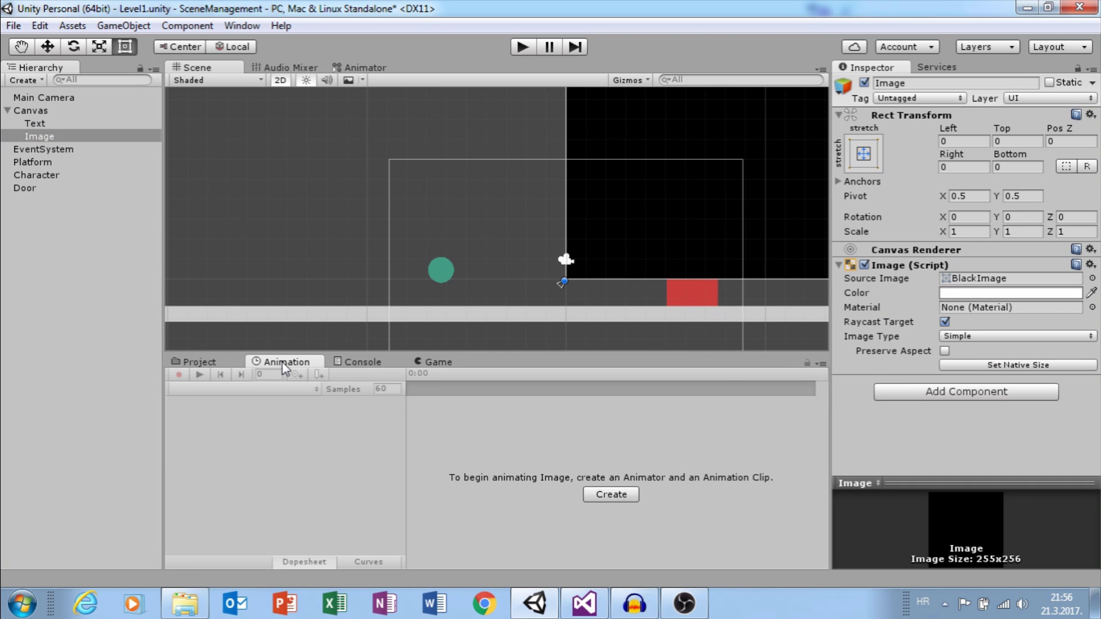
left_click(242, 25)
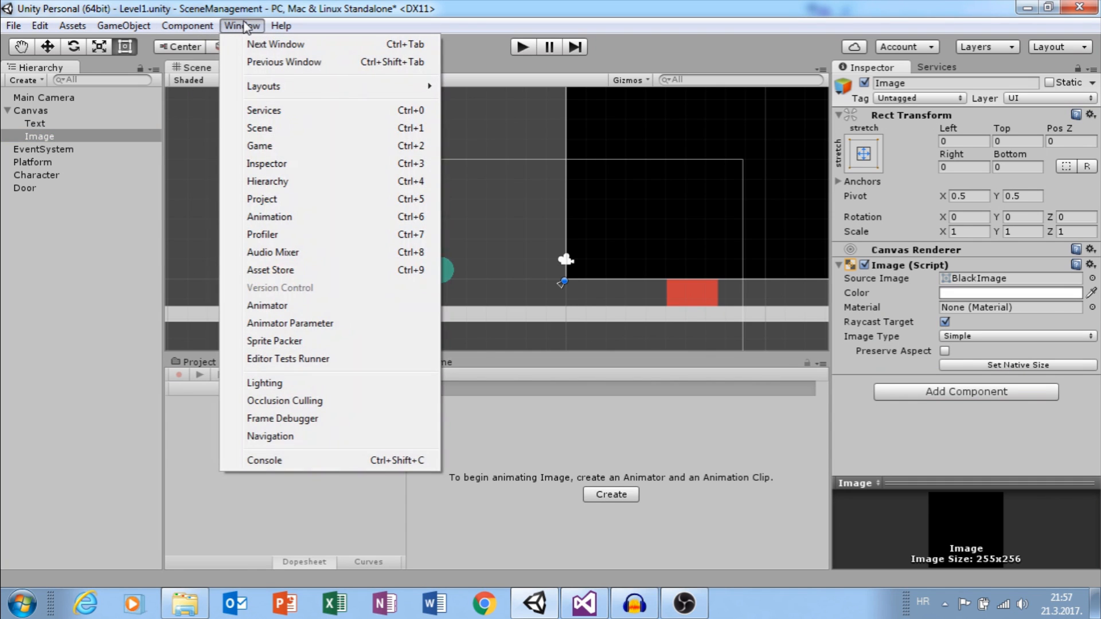
mouse_move(284, 164)
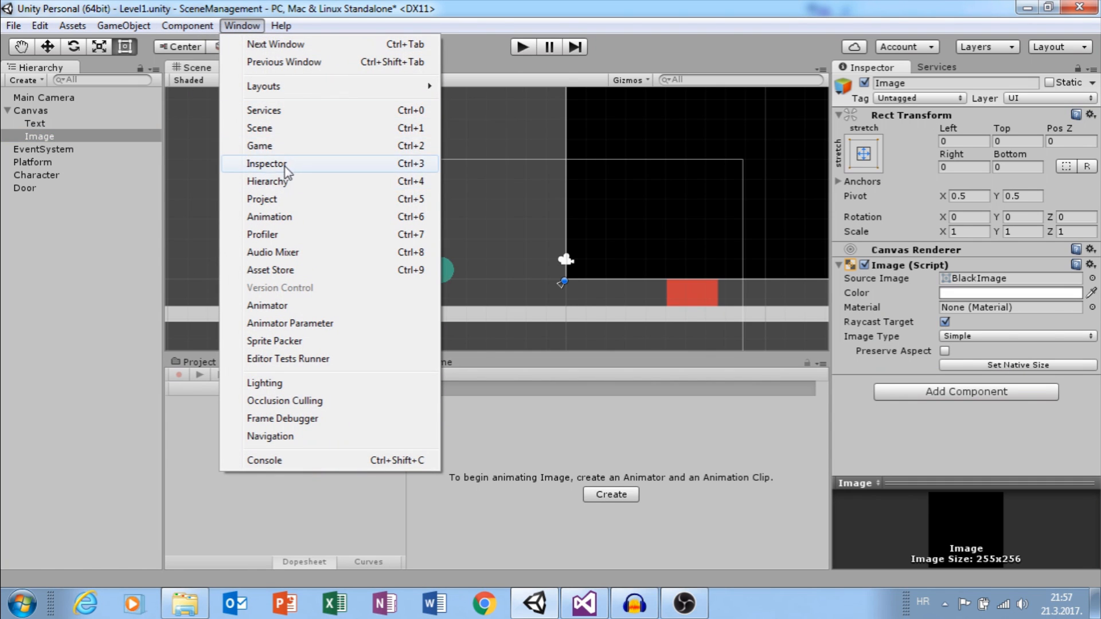
mouse_move(583, 428)
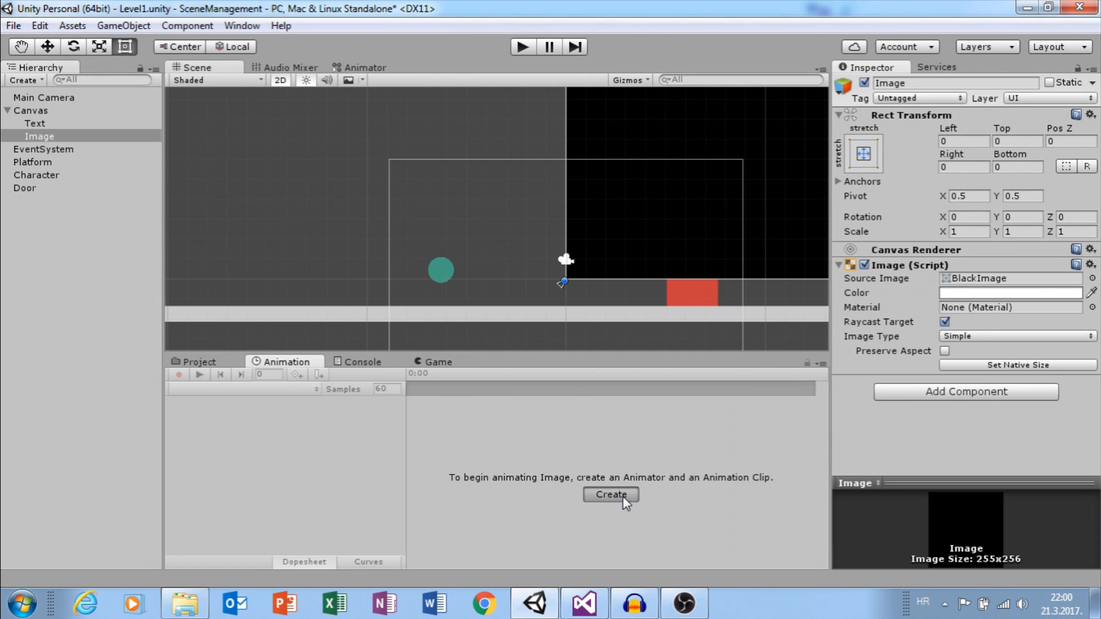
left_click(608, 494)
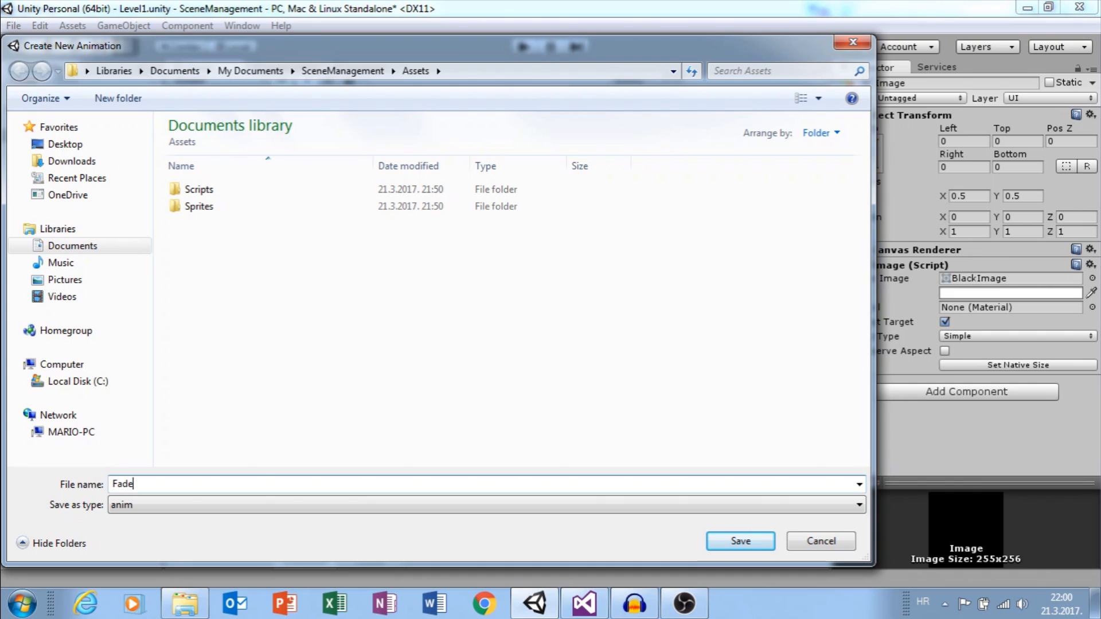
left_click(739, 540)
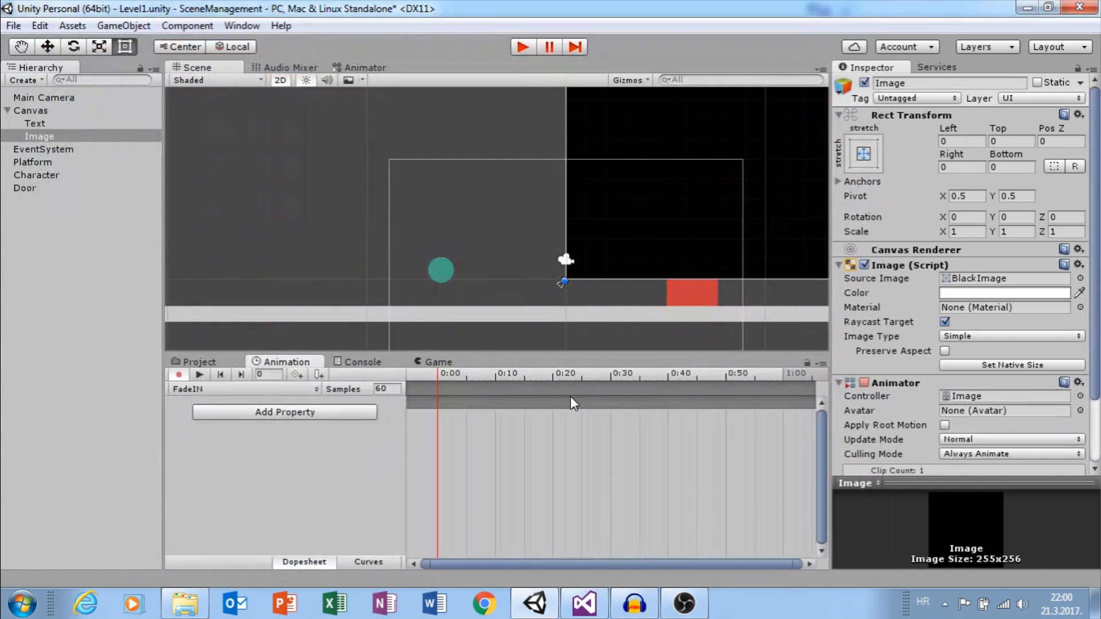
mouse_move(668, 424)
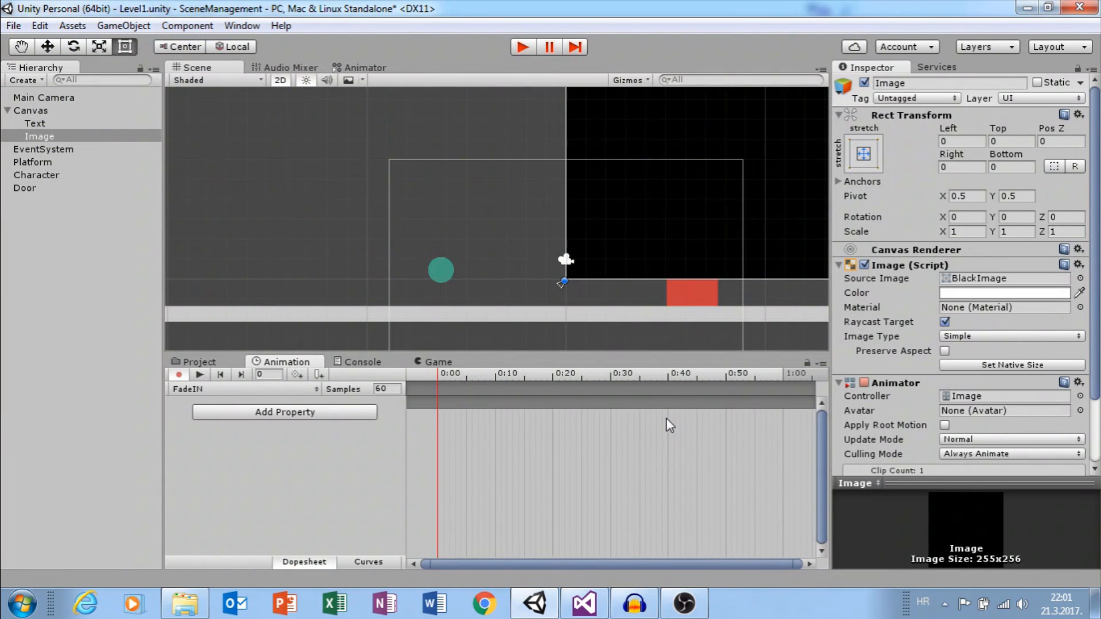
mouse_move(934, 395)
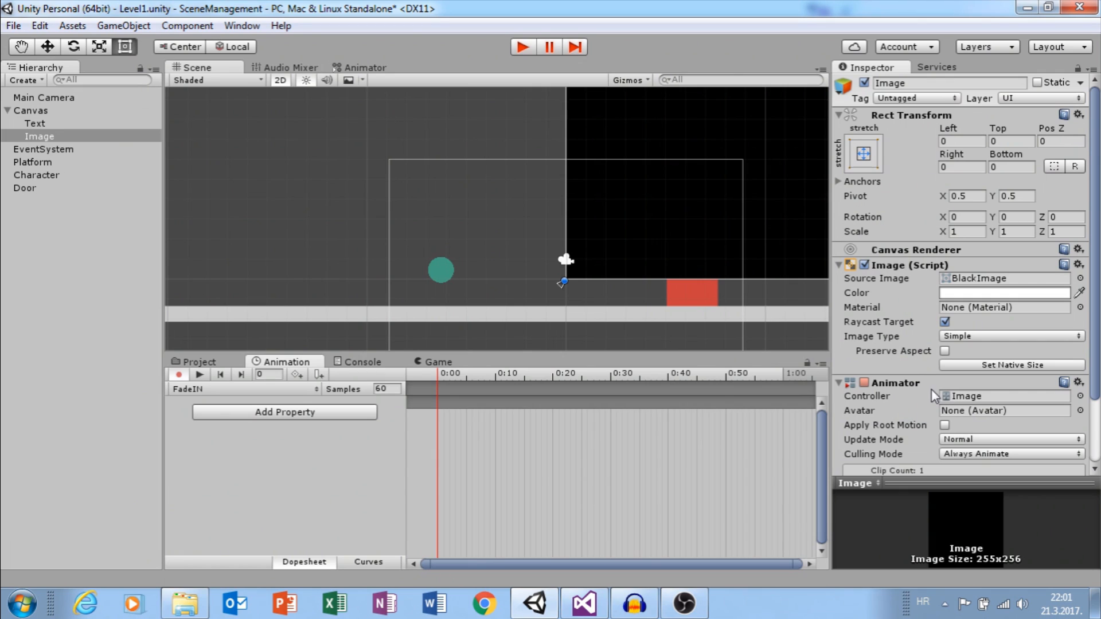
mouse_move(234, 395)
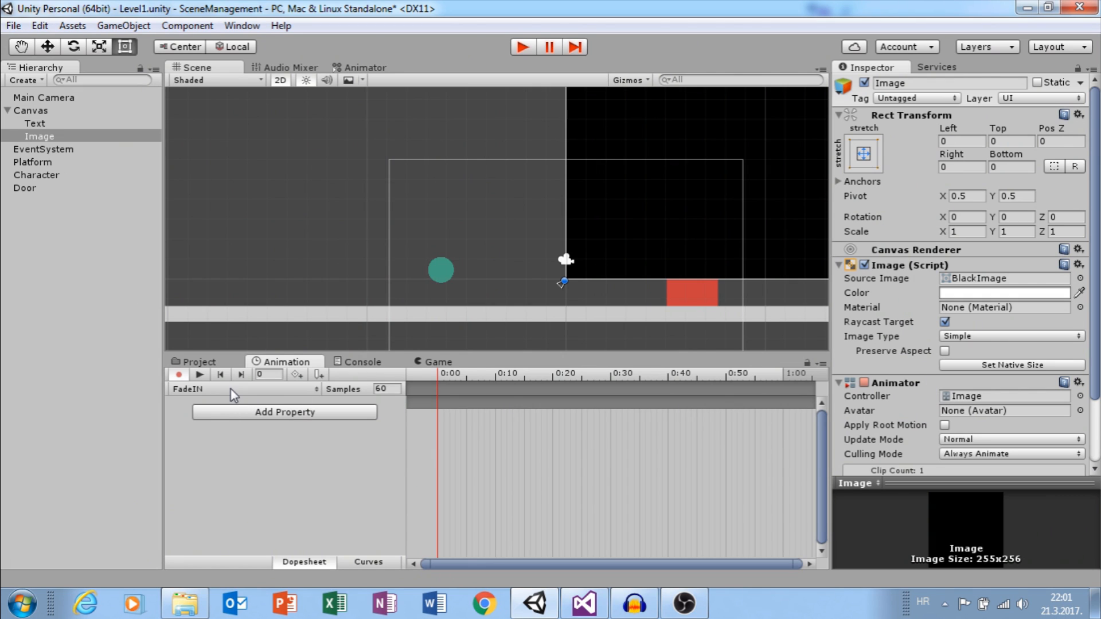
mouse_move(490, 411)
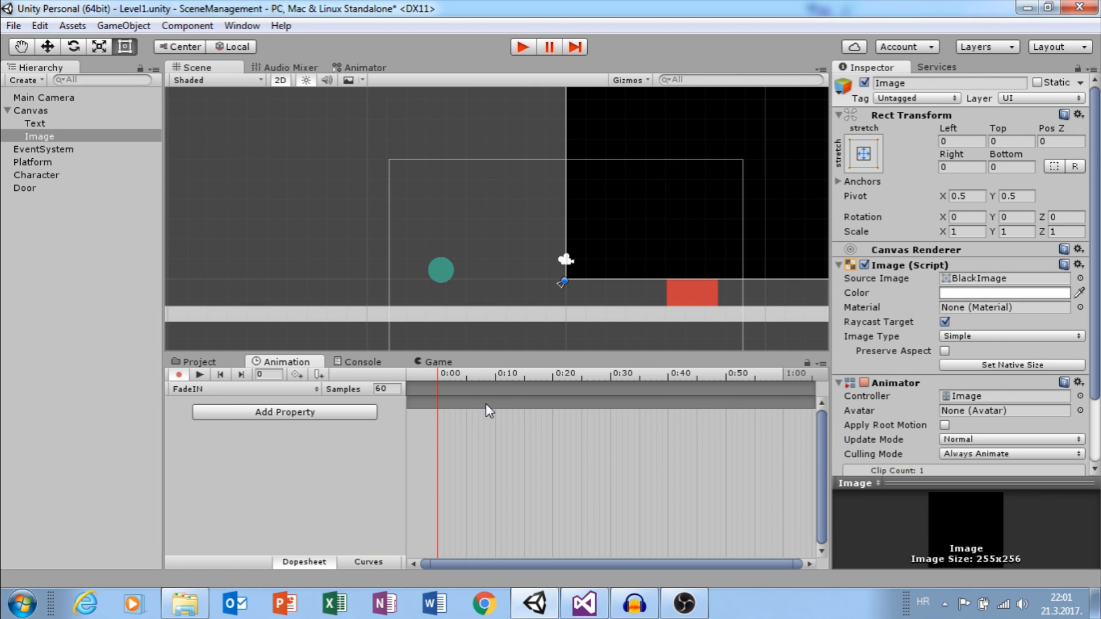
mouse_move(732, 392)
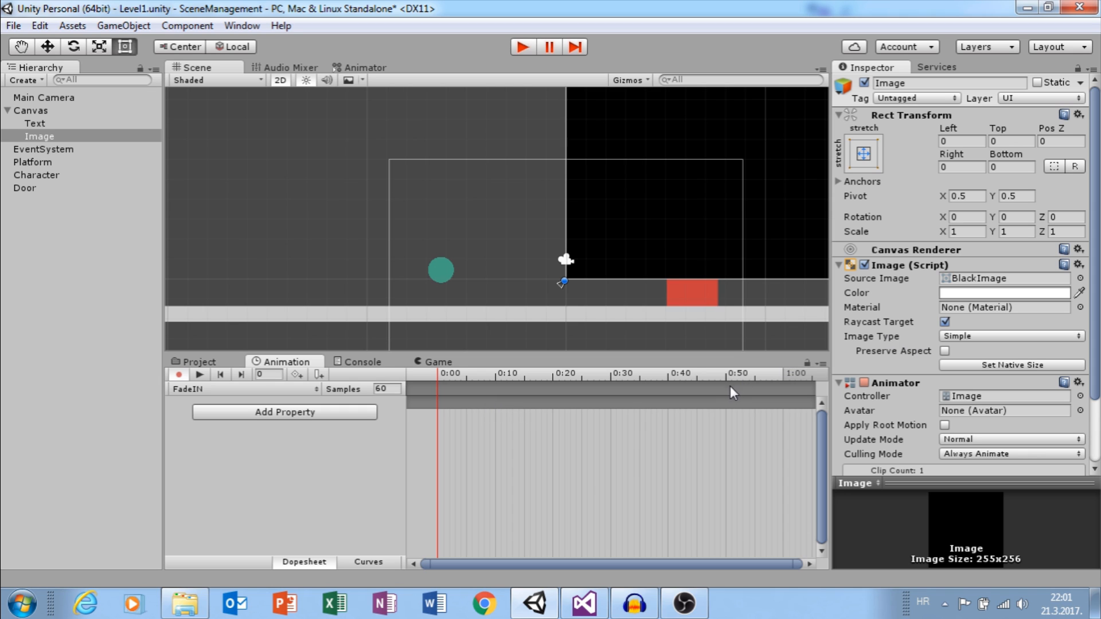
Key the Image colour alpha to 0 at the 1:00 mark of FadeIN
left_click(781, 372)
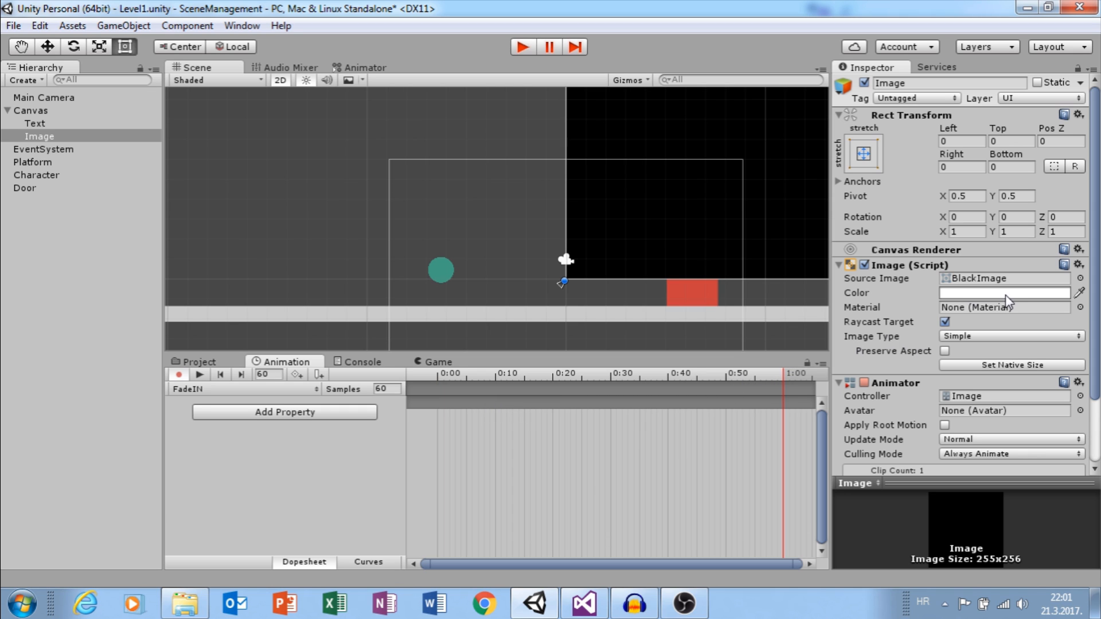
left_click(1004, 293)
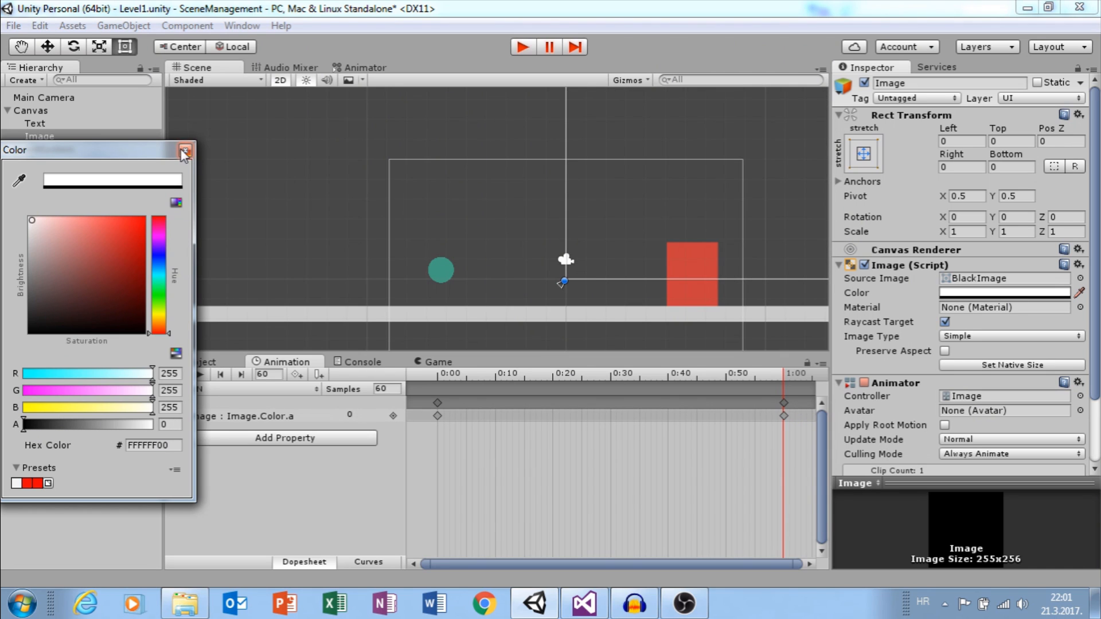
left_click(185, 152)
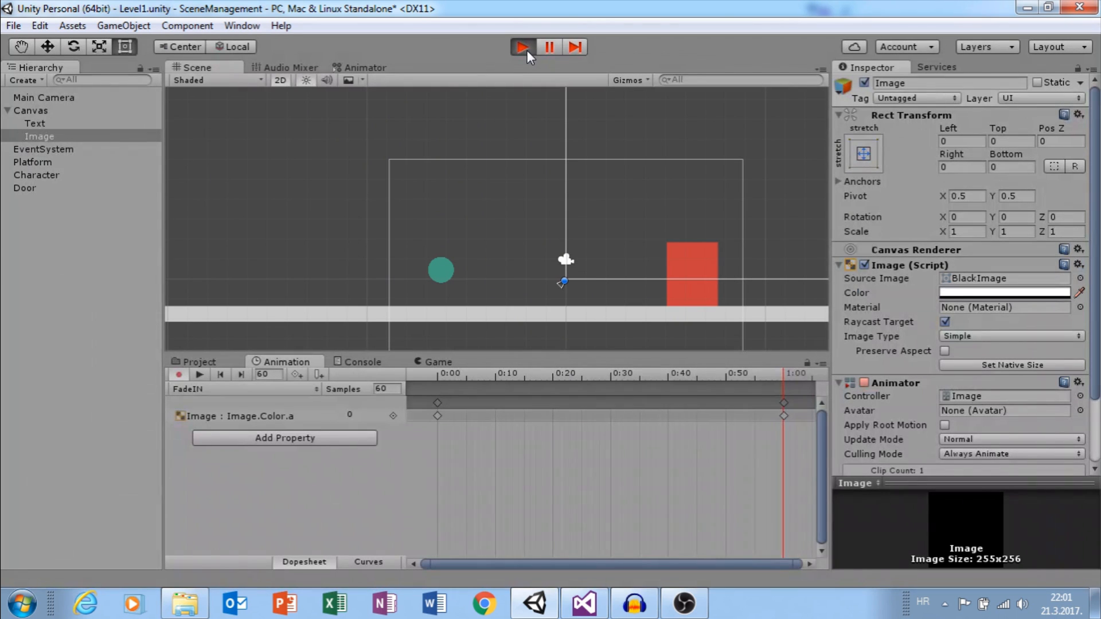
Preview the fade in play mode, then turn off looping on the FadeIN clip asset
left_click(521, 46)
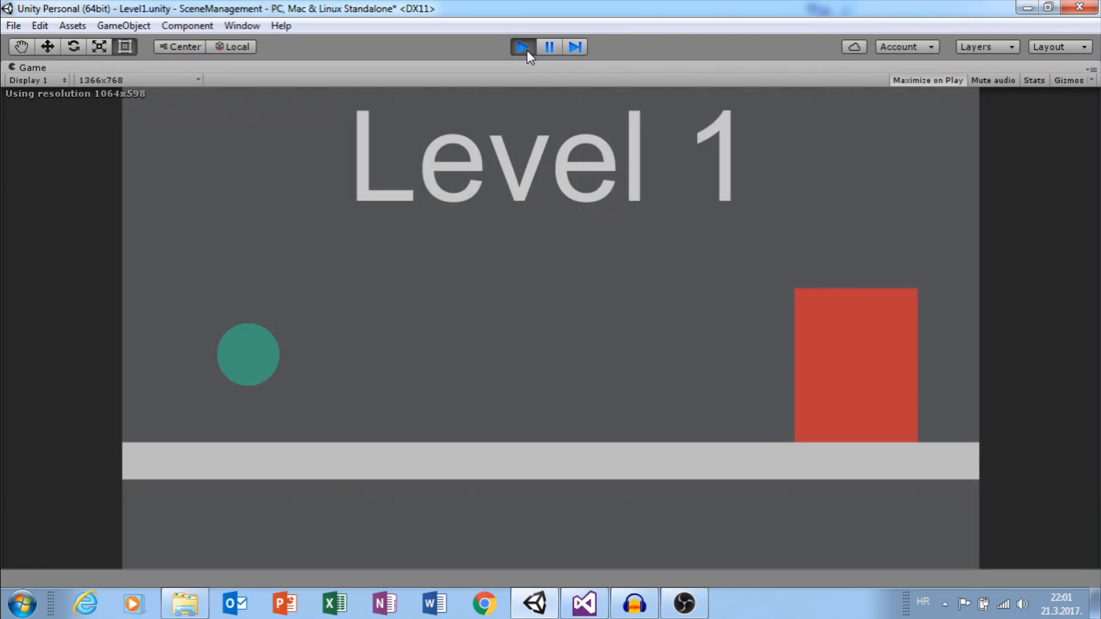
left_click(522, 45)
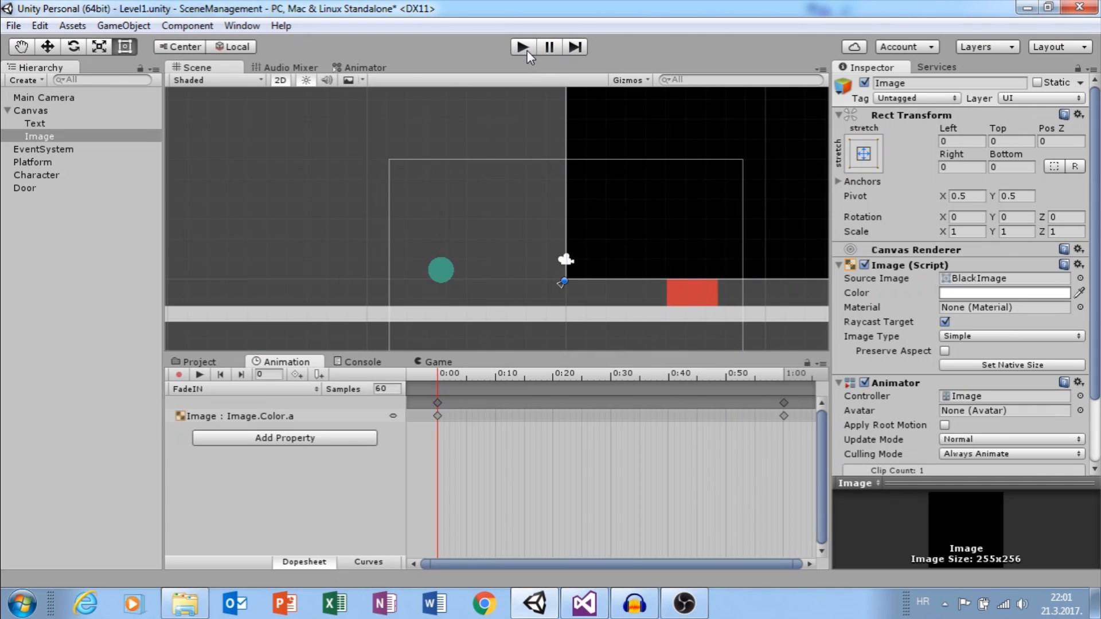
left_click(199, 362)
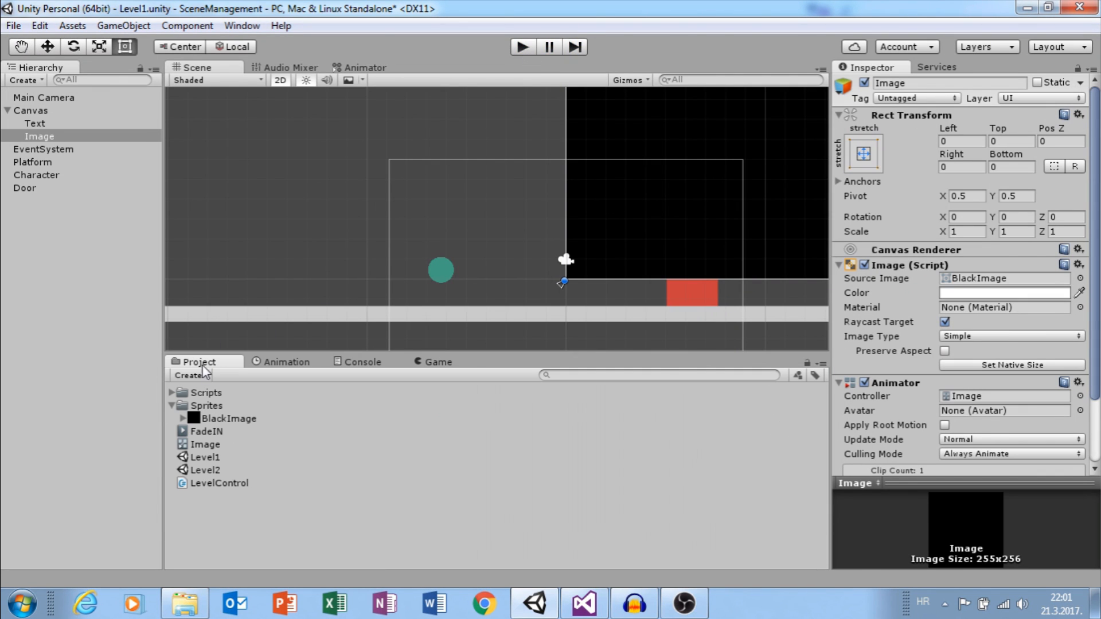
left_click(206, 431)
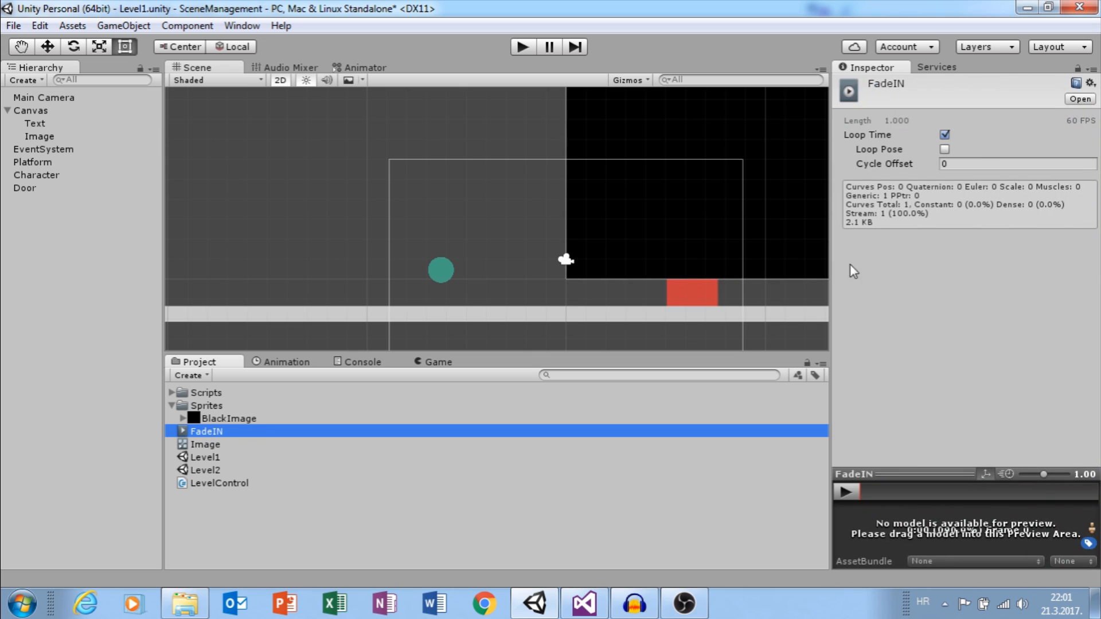
left_click(944, 135)
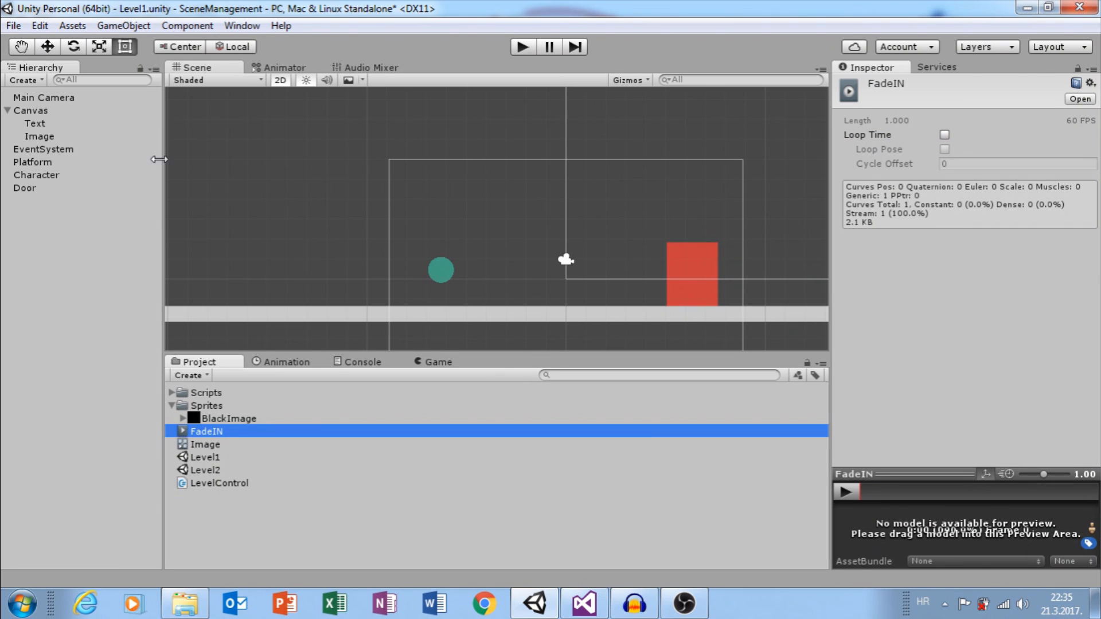
Create and save a second animation clip named FadeOUT on the Image
left_click(245, 389)
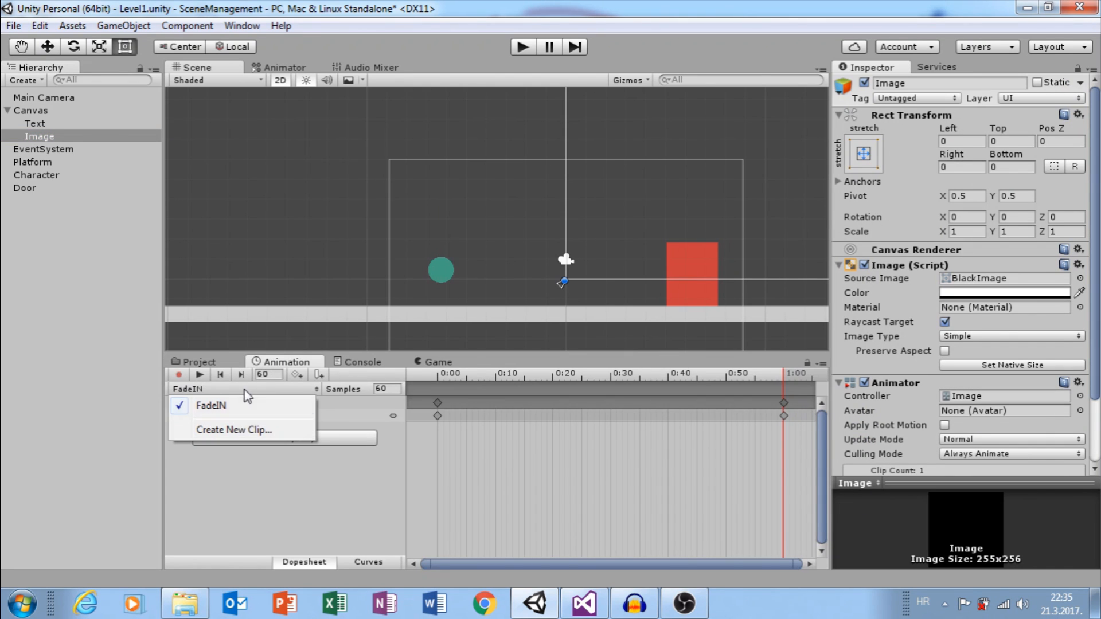
left_click(233, 429)
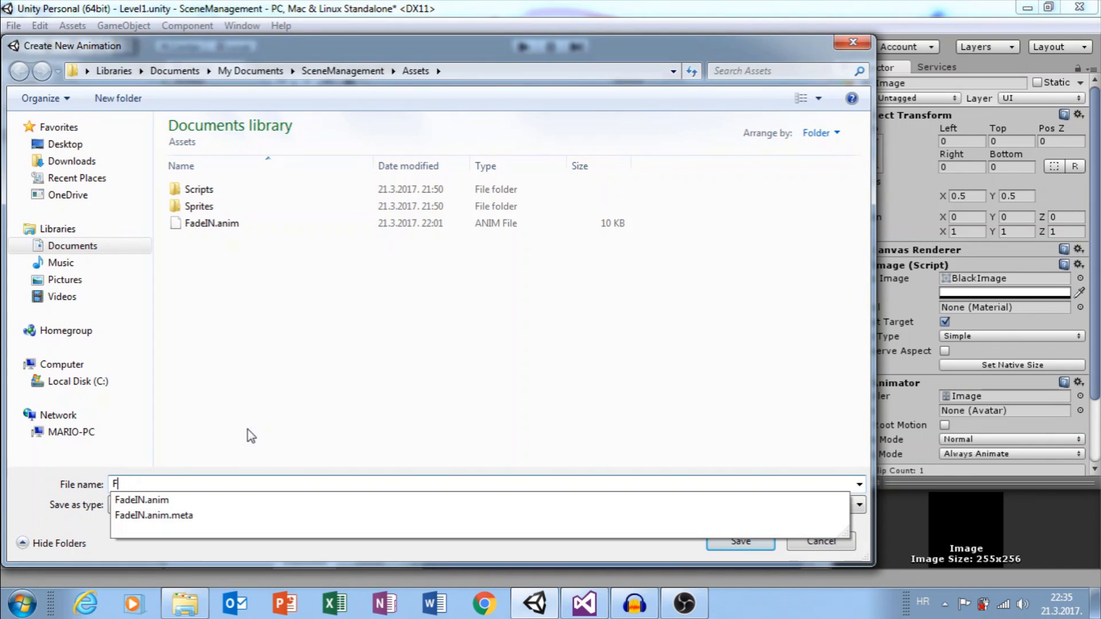
left_click(739, 541)
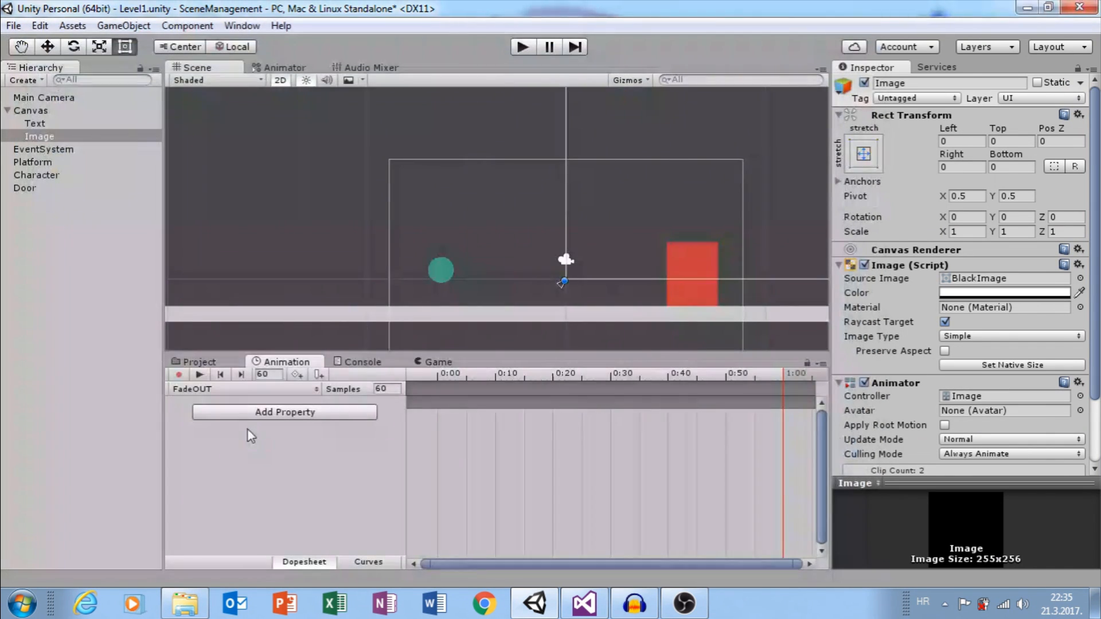
Key FadeOUT's Image colour alpha from 0 at the start to fully opaque at one second
left_click(1004, 293)
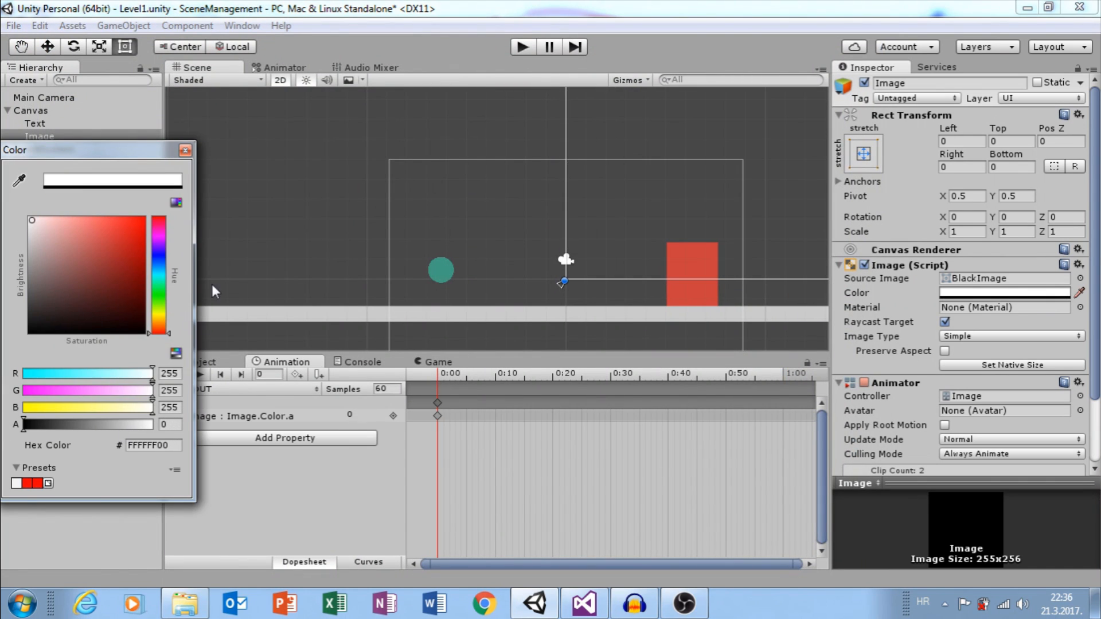
left_click(185, 150)
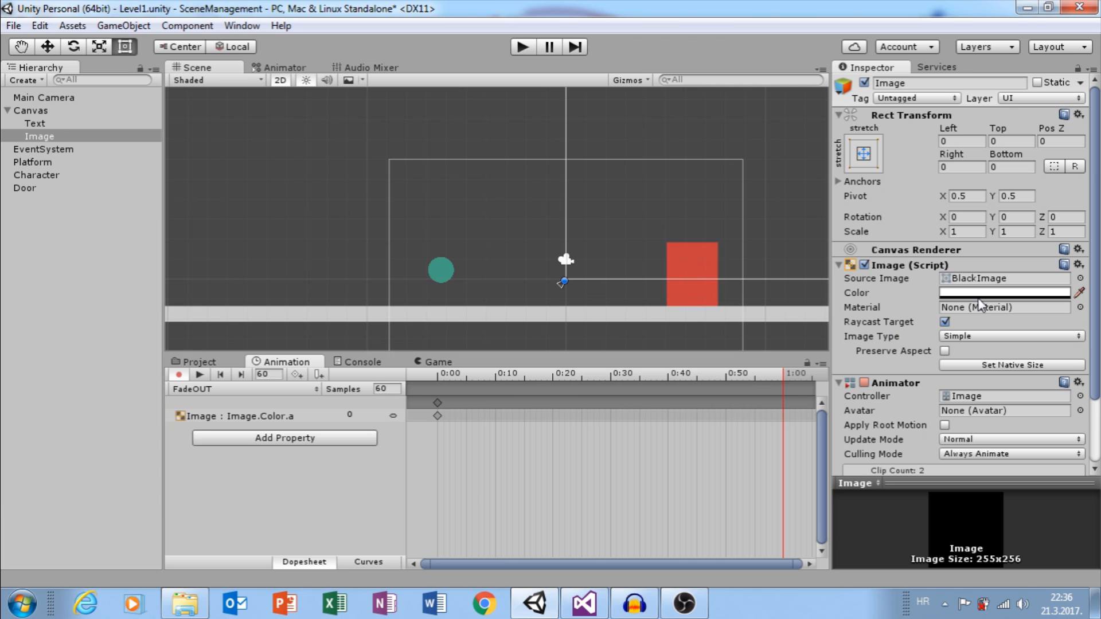
left_click(1005, 292)
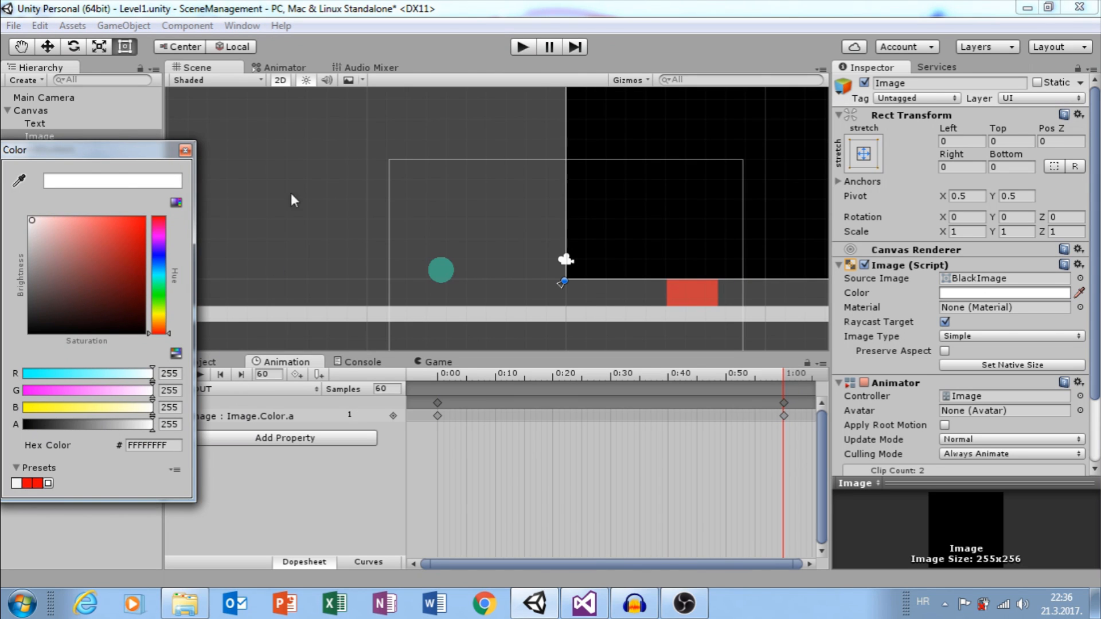
left_click(185, 150)
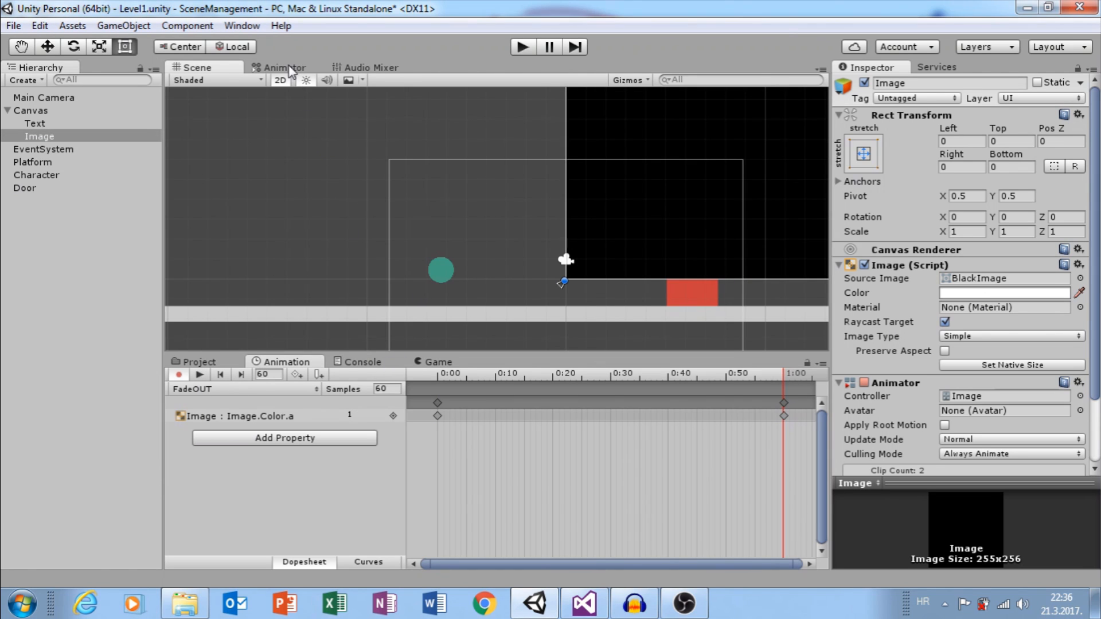
Add a Fade bool parameter to the Image animator and a FadeIN-to-FadeOUT transition
left_click(319, 94)
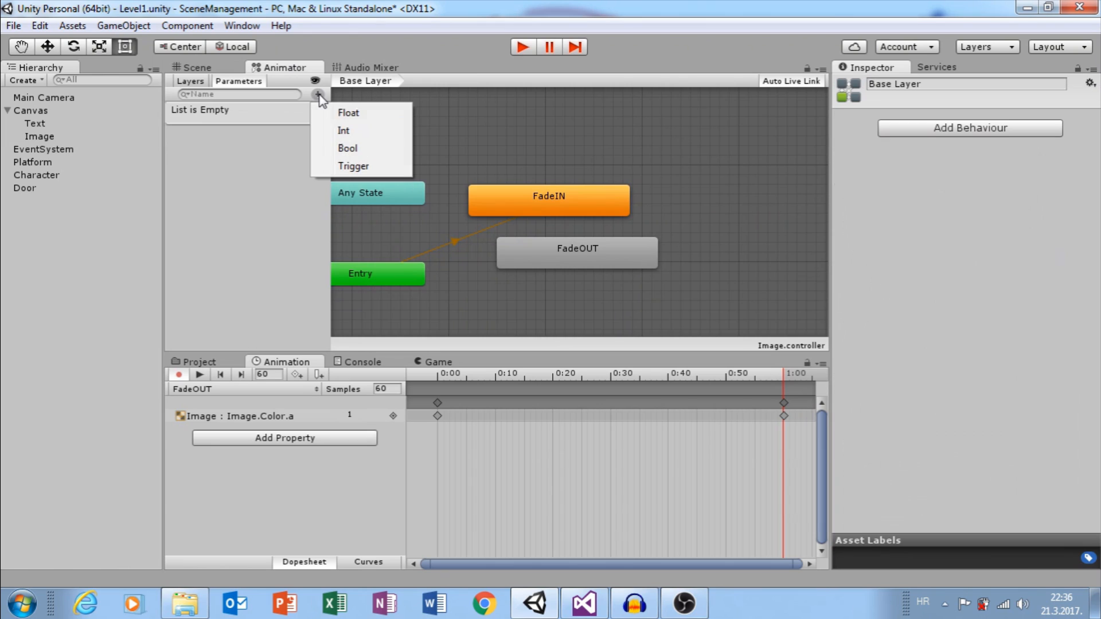
left_click(348, 112)
type("Fade")
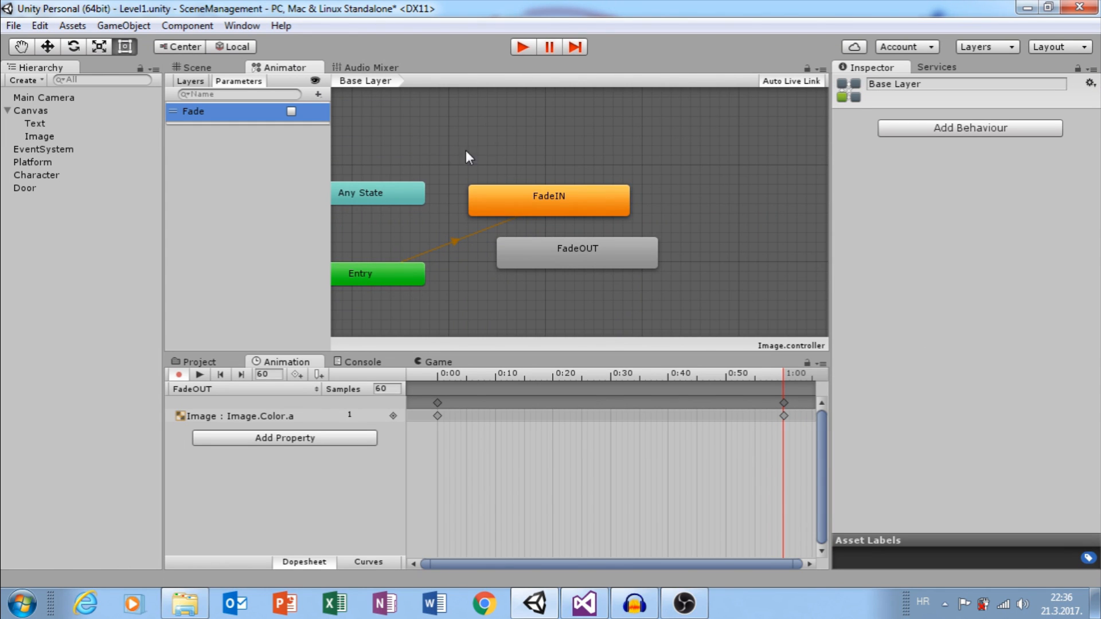
mouse_move(555, 206)
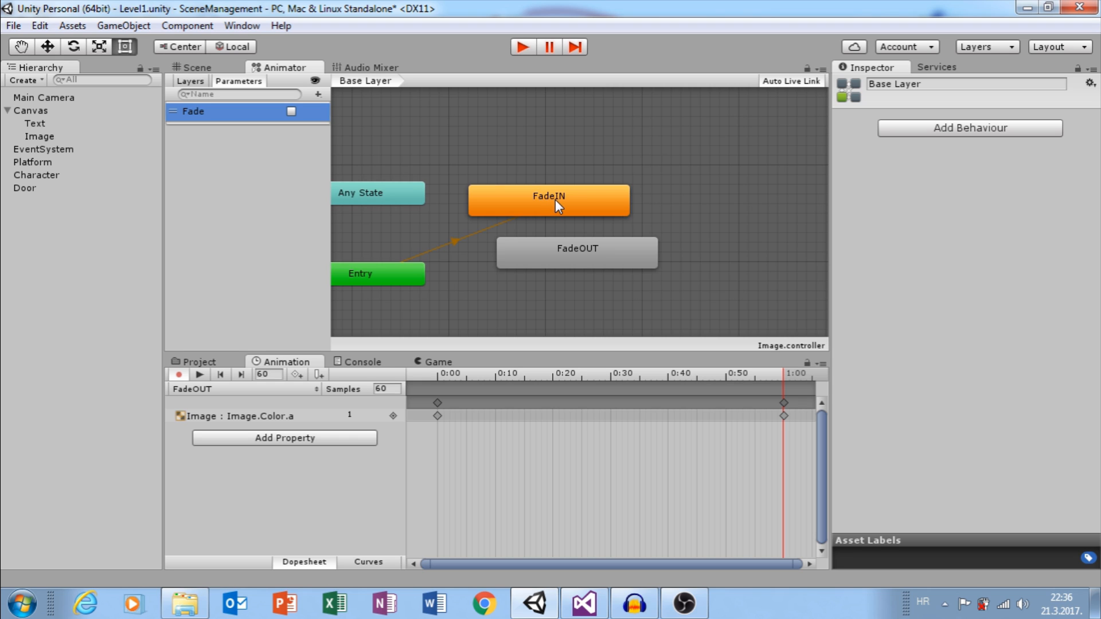
mouse_move(558, 199)
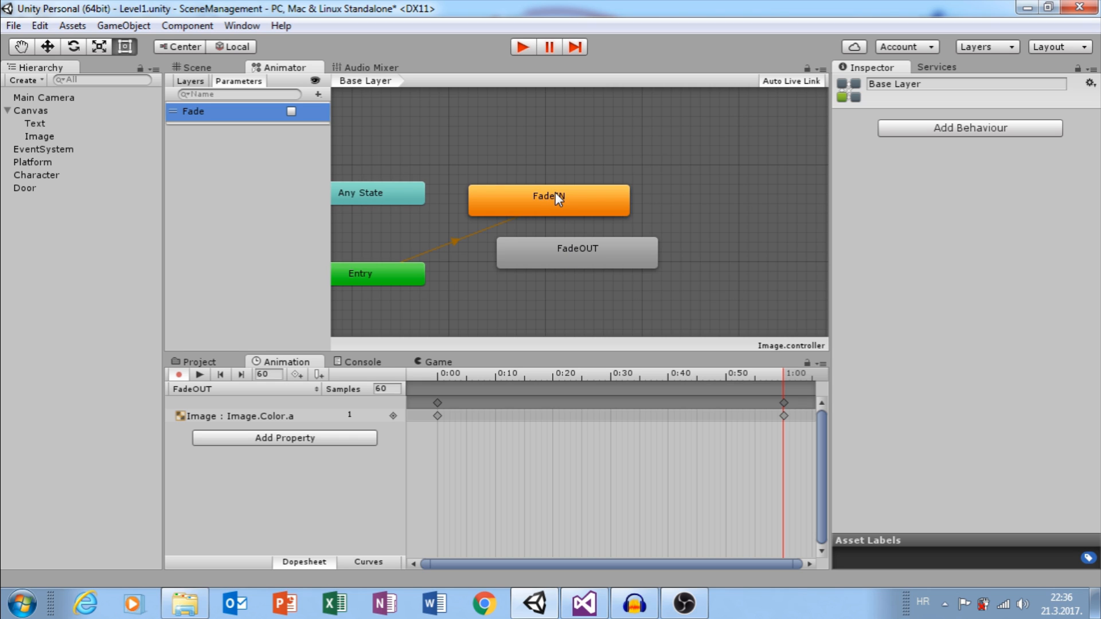
left_click(548, 199)
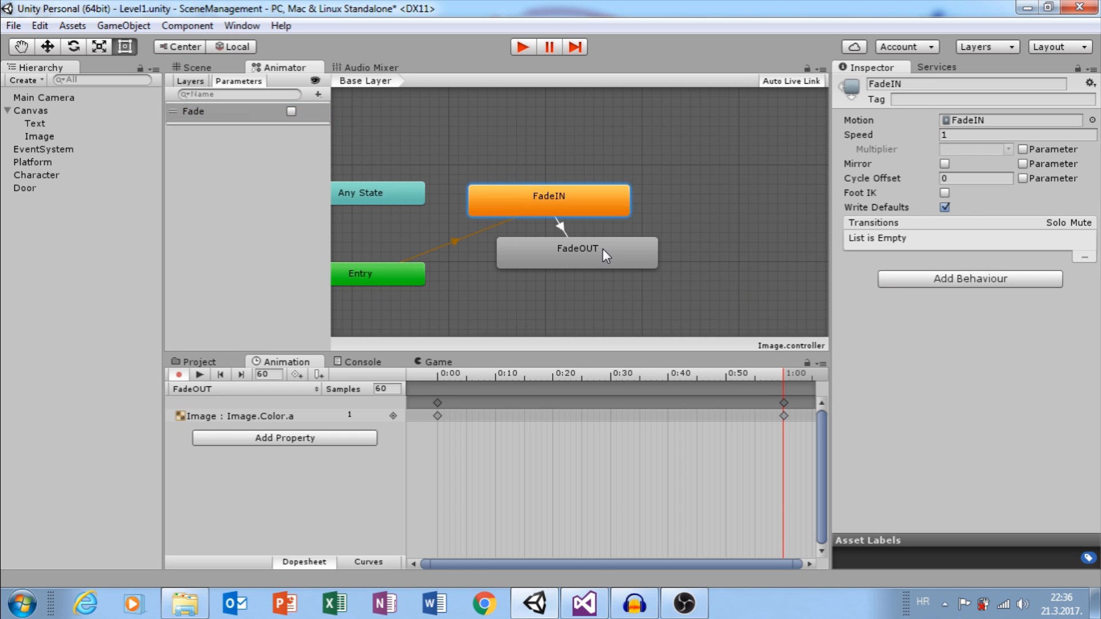
left_click(562, 228)
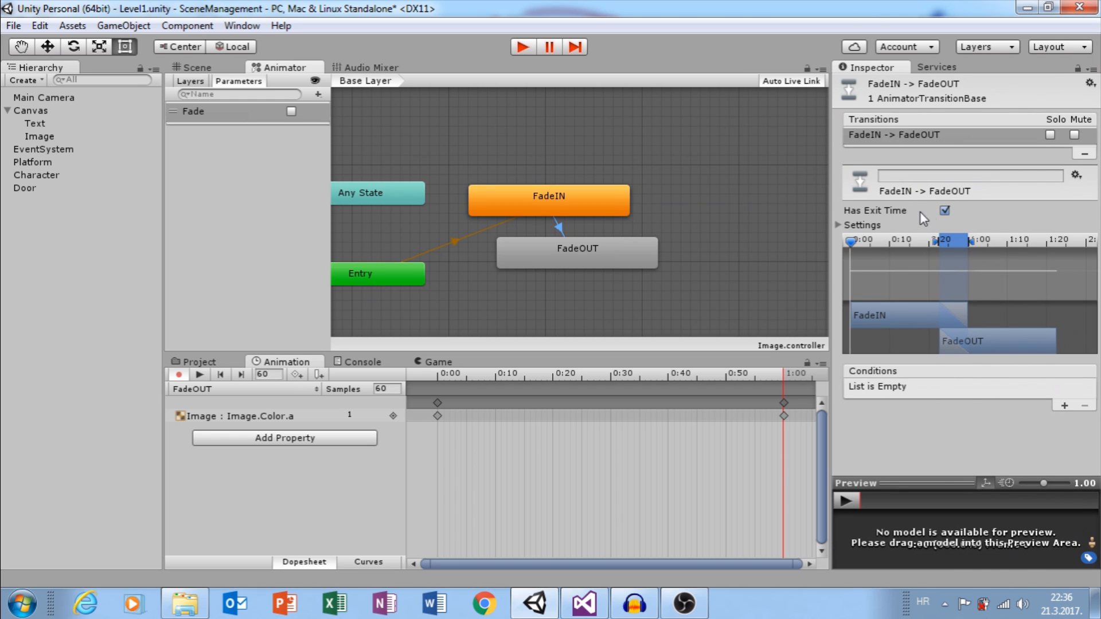
Remove the transition's exit time and add the condition Fade true
left_click(943, 210)
type("0")
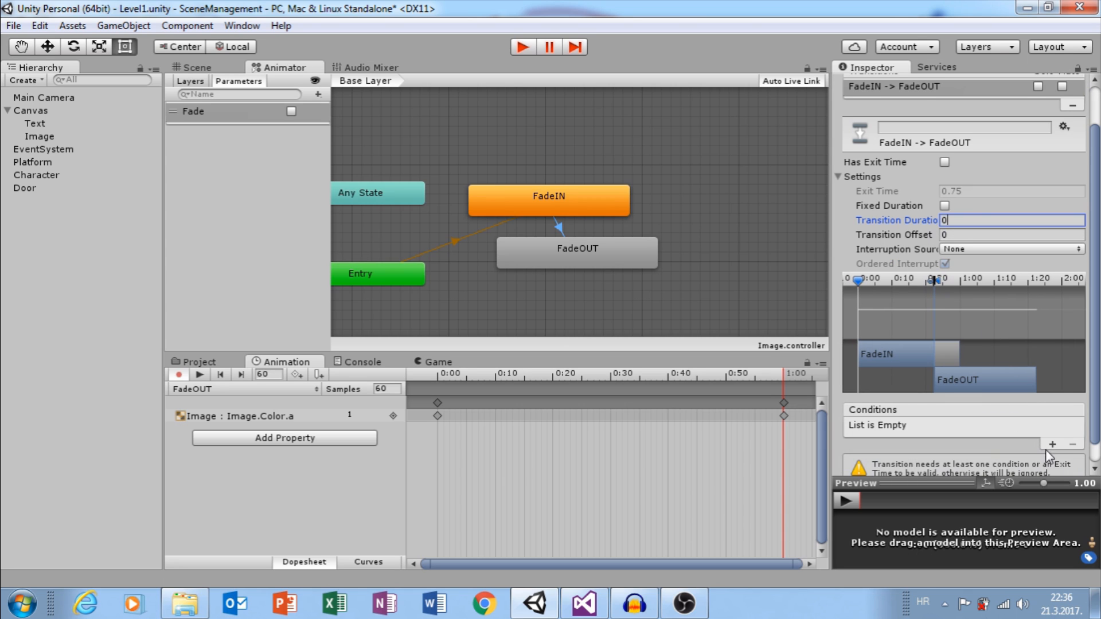
left_click(1053, 444)
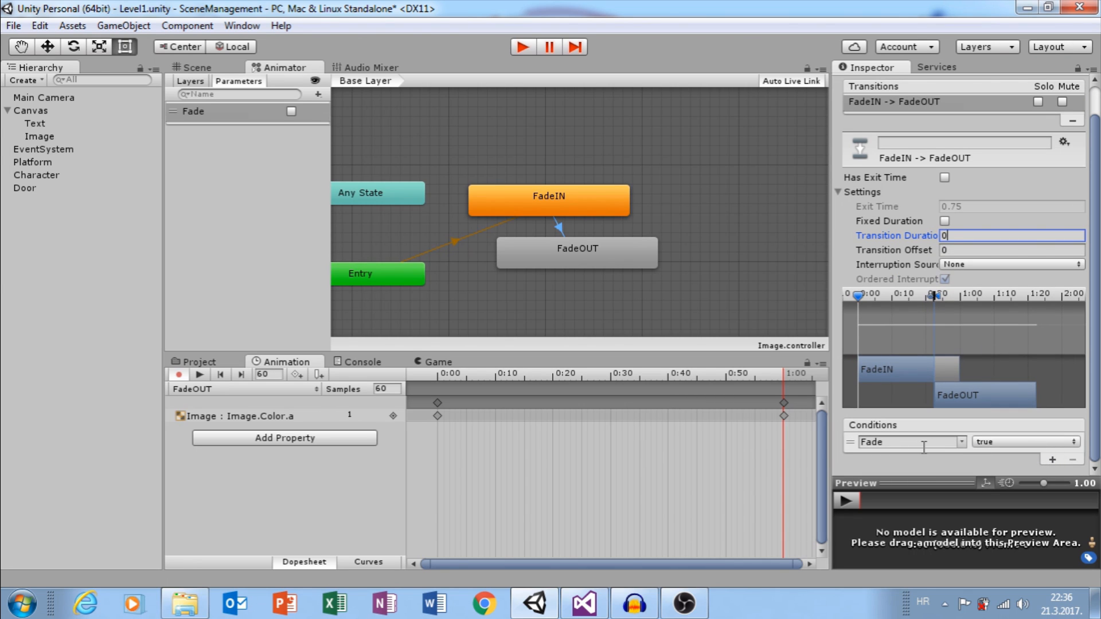
mouse_move(987, 447)
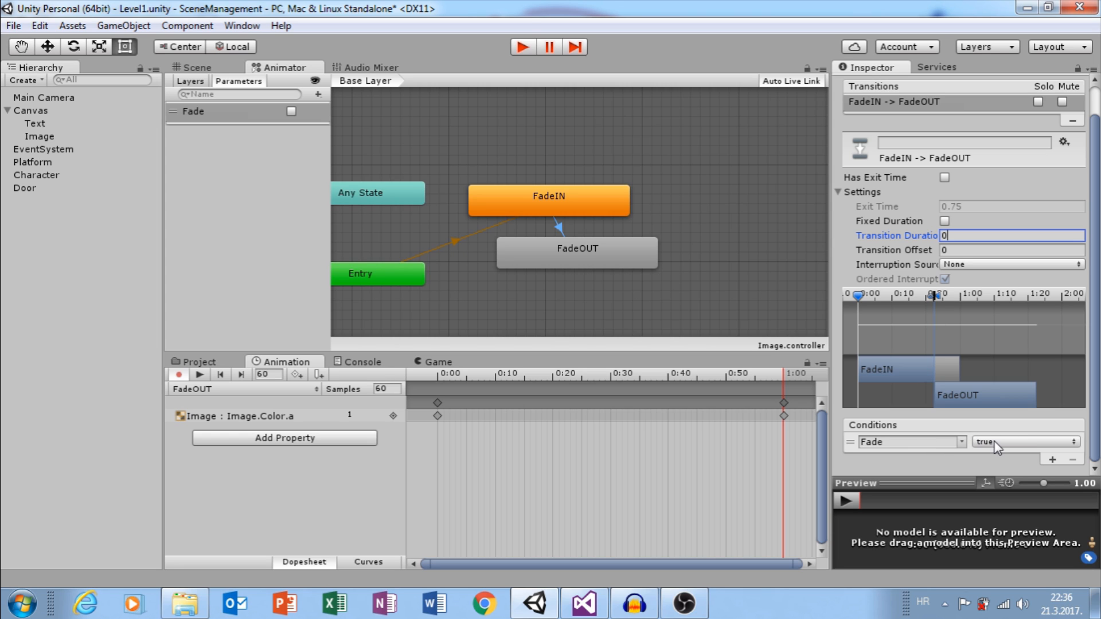
mouse_move(187, 368)
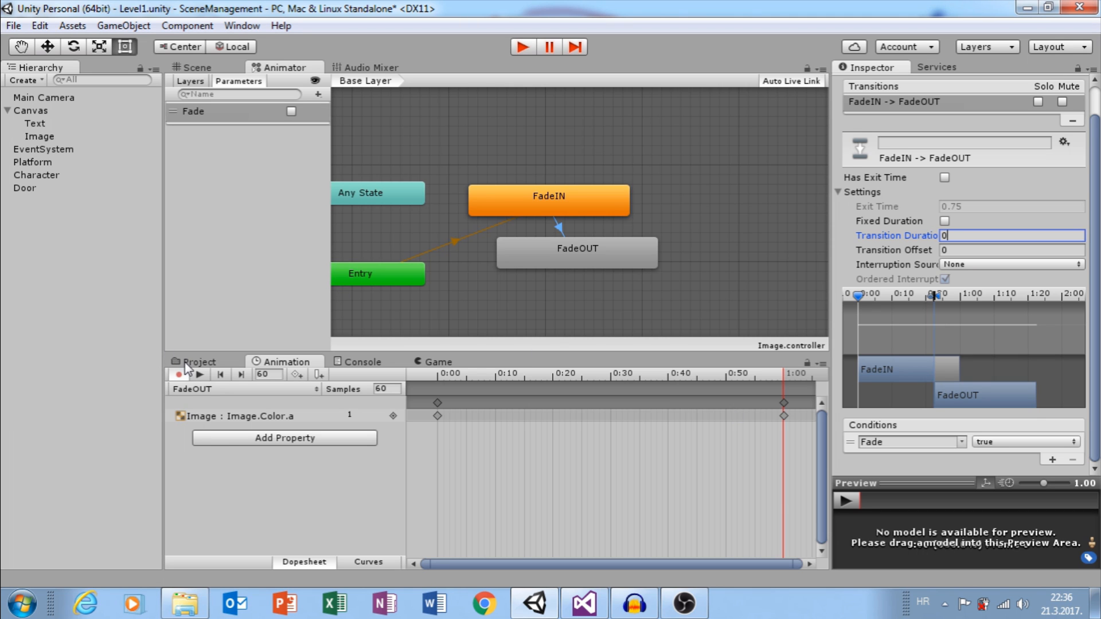
left_click(24, 187)
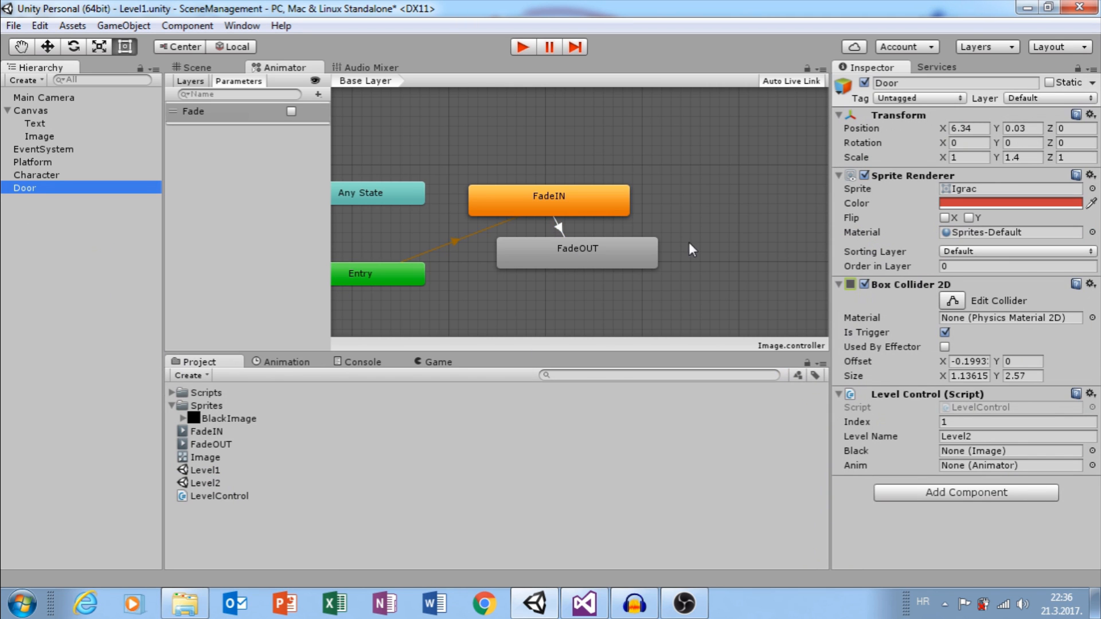
Open the Door's LevelControl script in Visual Studio
left_click(582, 604)
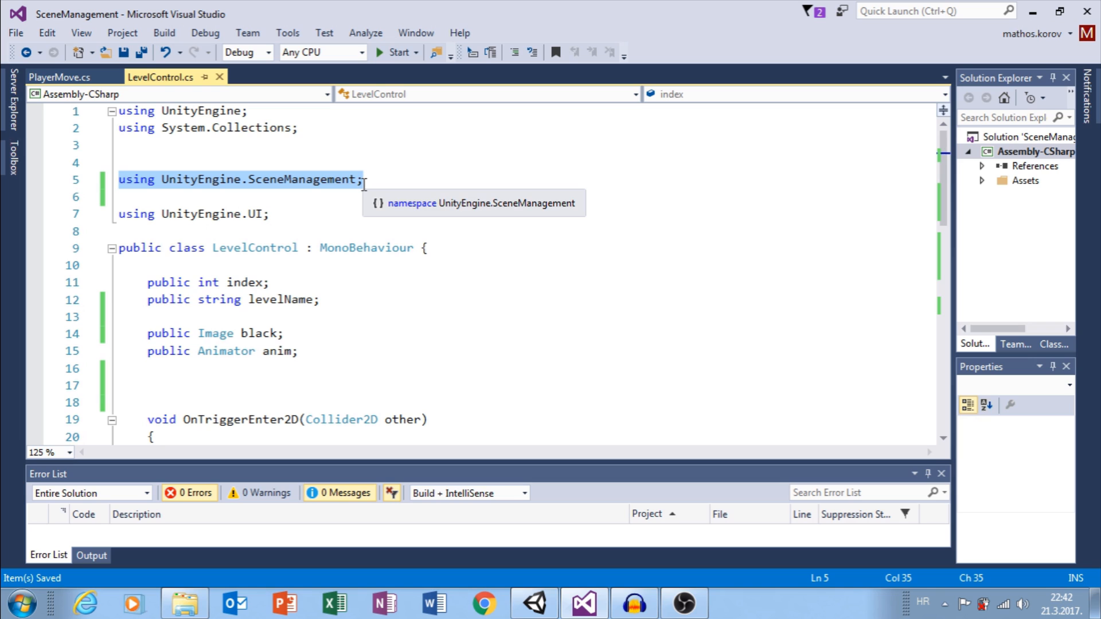
Review the UnityEngine.UI import and the Fading coroutine setting the Fade bool
left_click(129, 214)
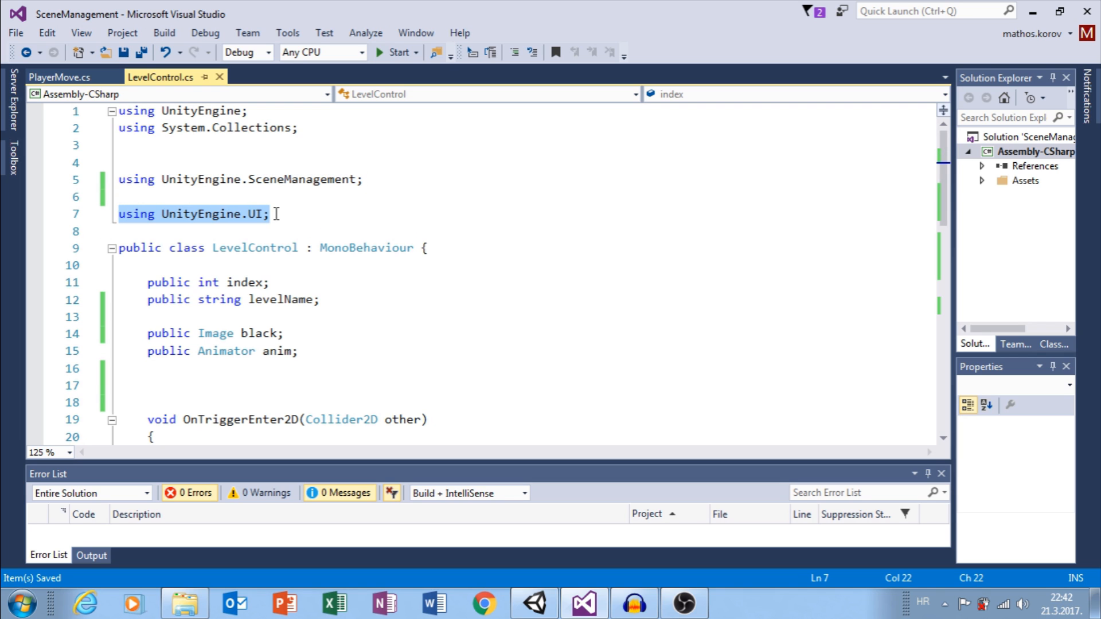
scroll("down", 3)
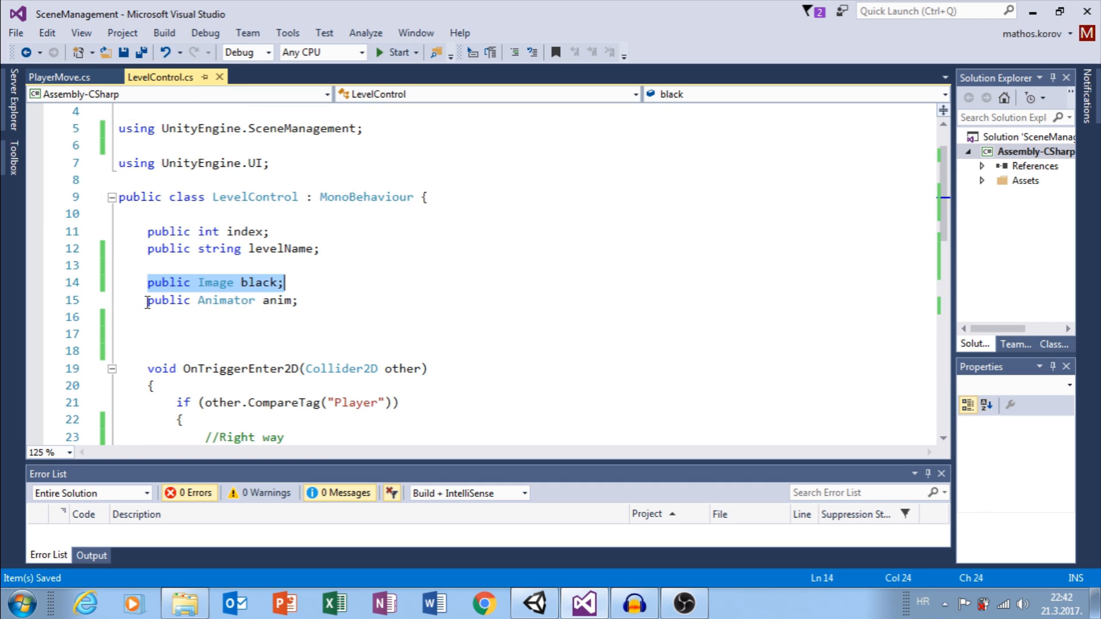
scroll("down", 3)
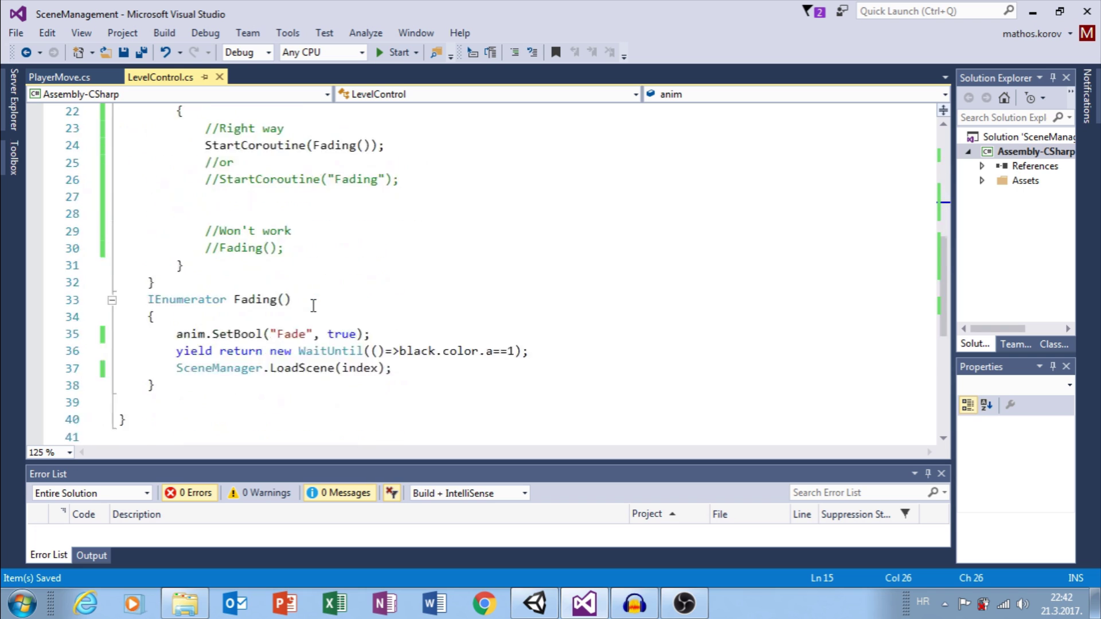
left_click(149, 300)
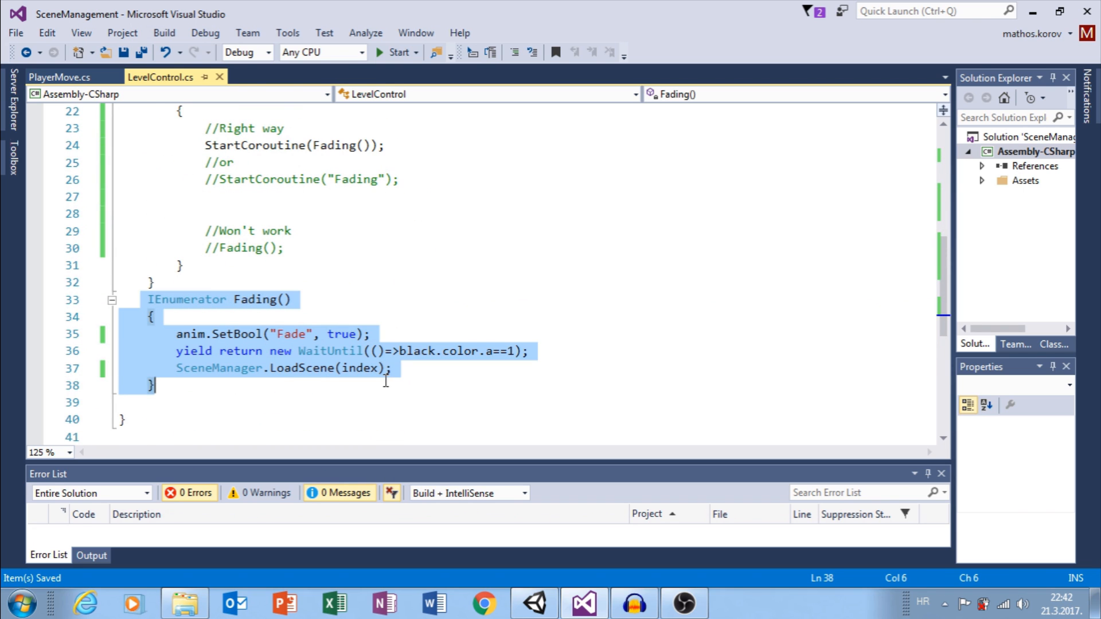
left_click(176, 333)
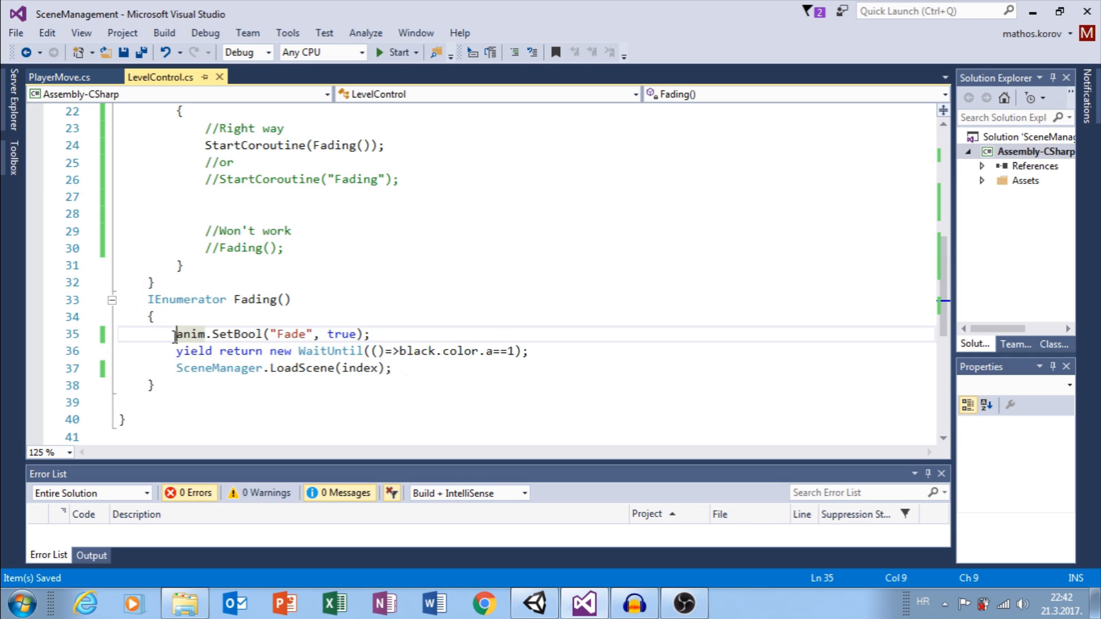
double_click(288, 333)
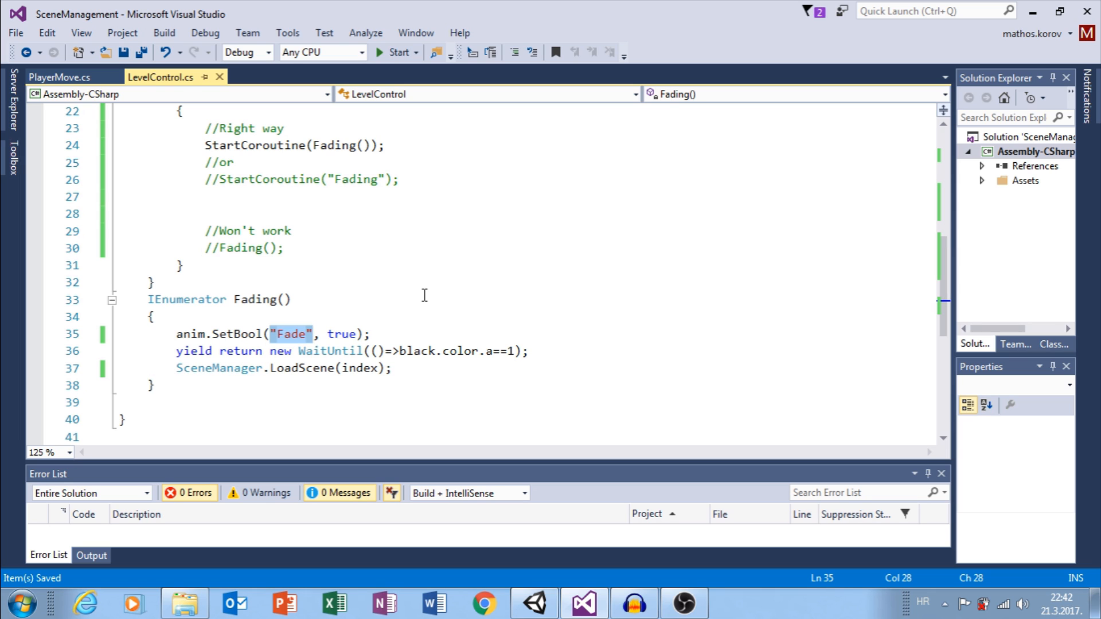
mouse_move(352, 308)
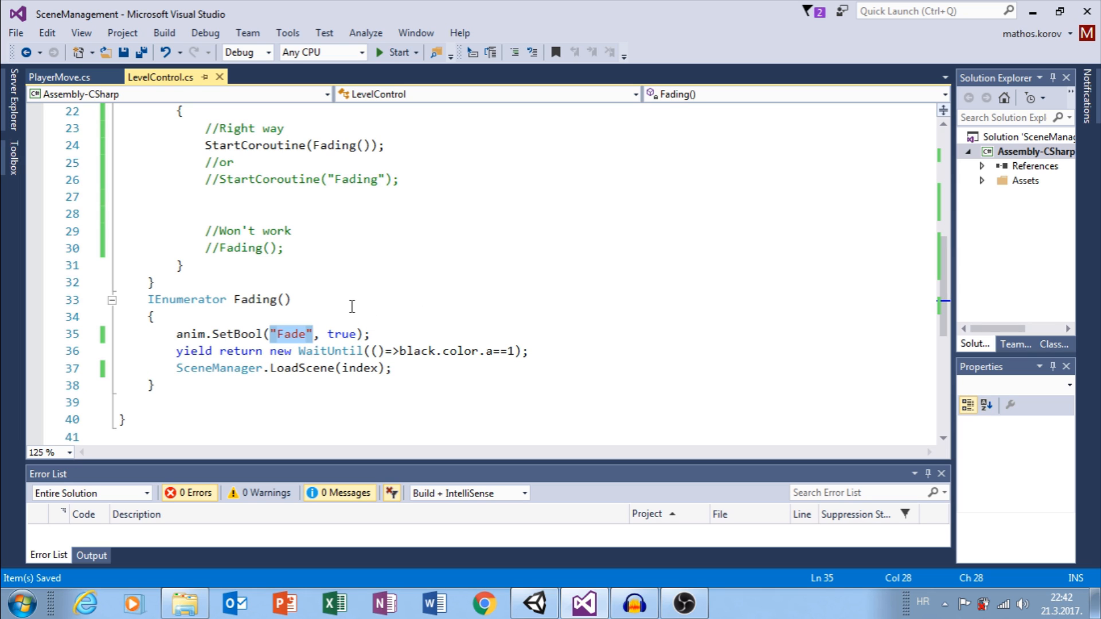
Review the wait-until-opaque line, the scene load and the StartCoroutine call, then return to Unity
double_click(328, 351)
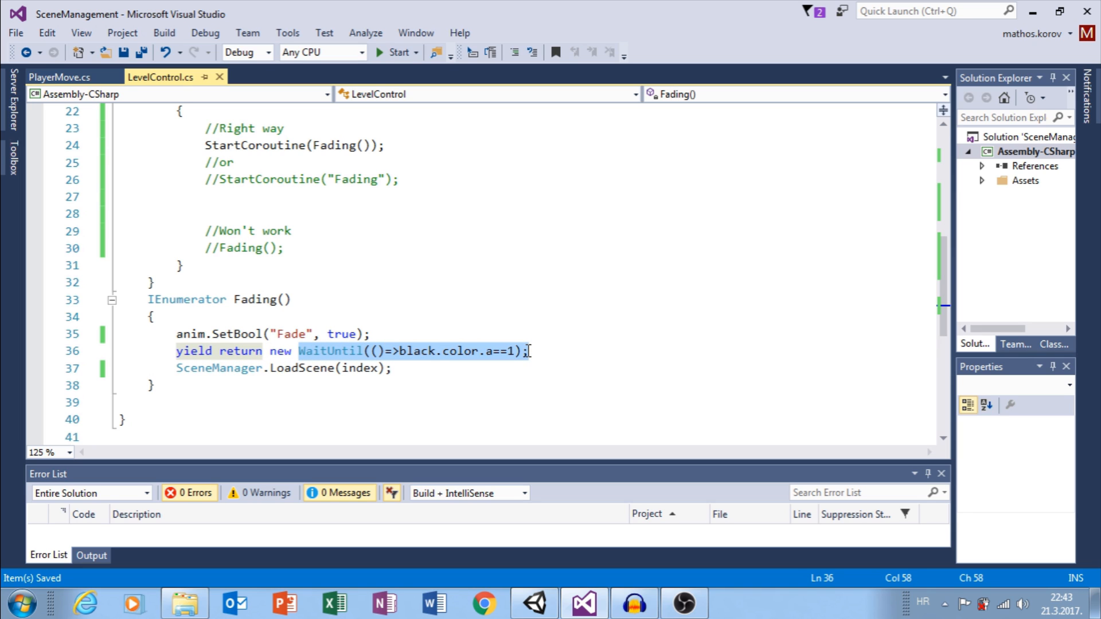
mouse_move(479, 405)
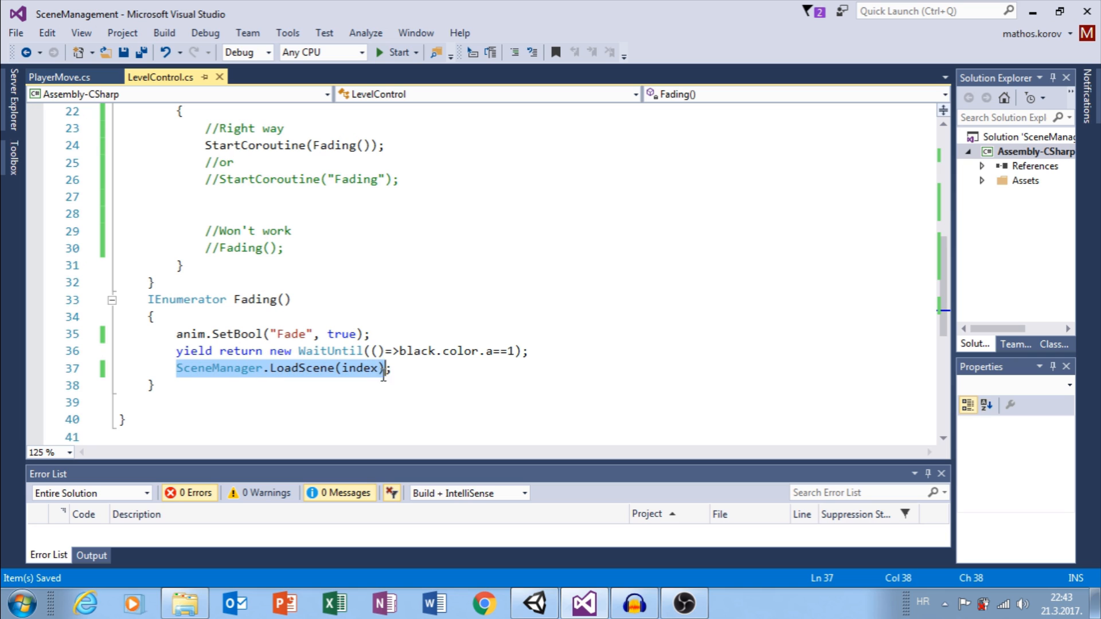
left_click(393, 368)
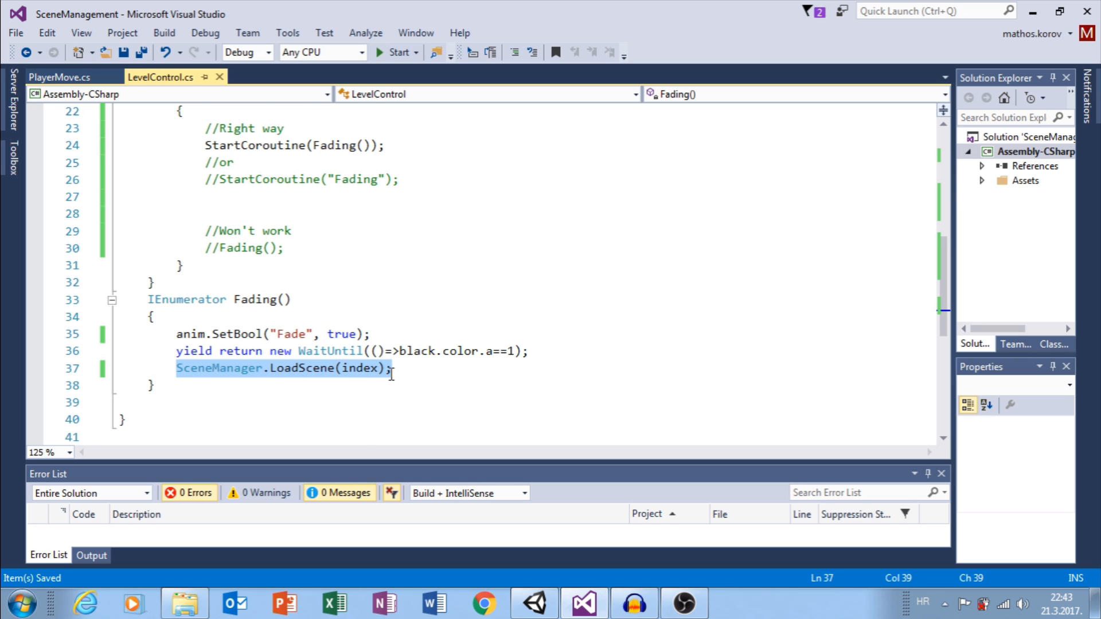
scroll("up", 3)
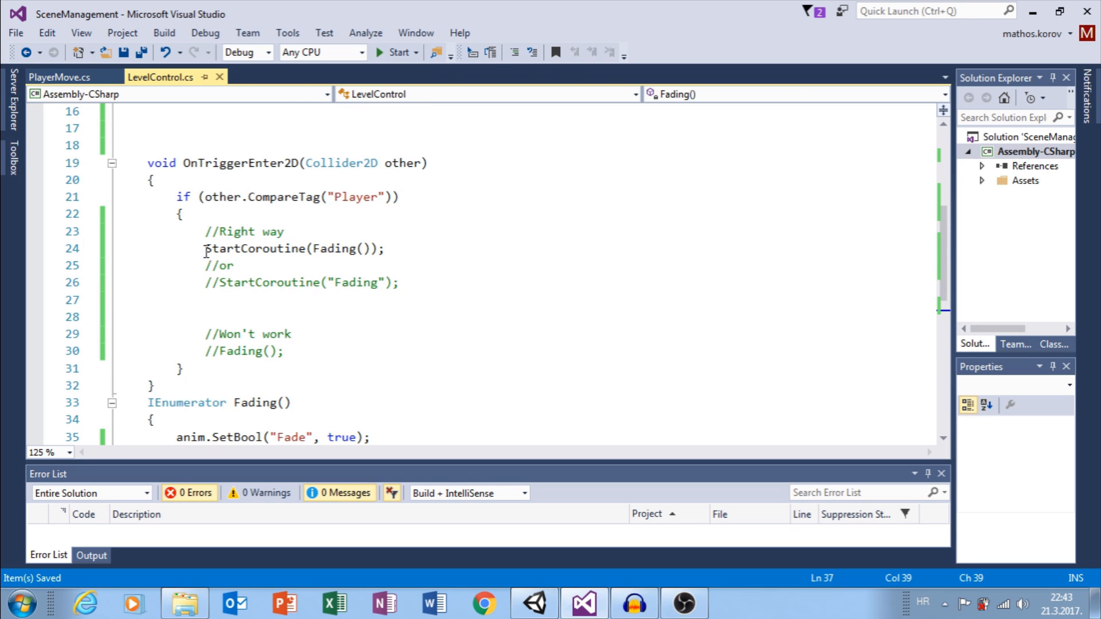
double_click(255, 249)
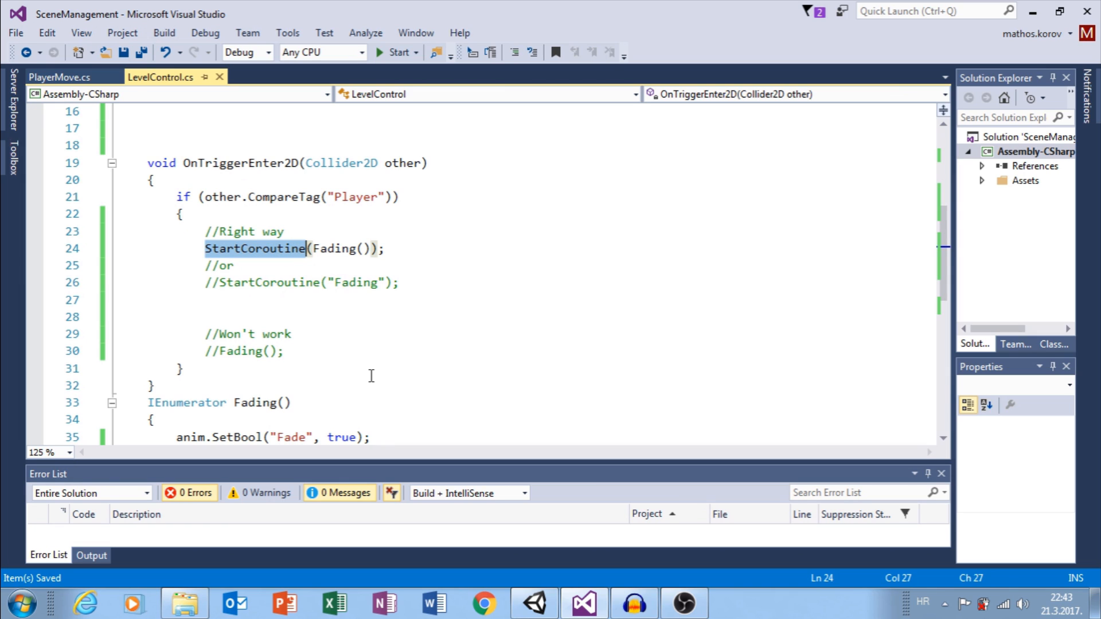
mouse_move(449, 258)
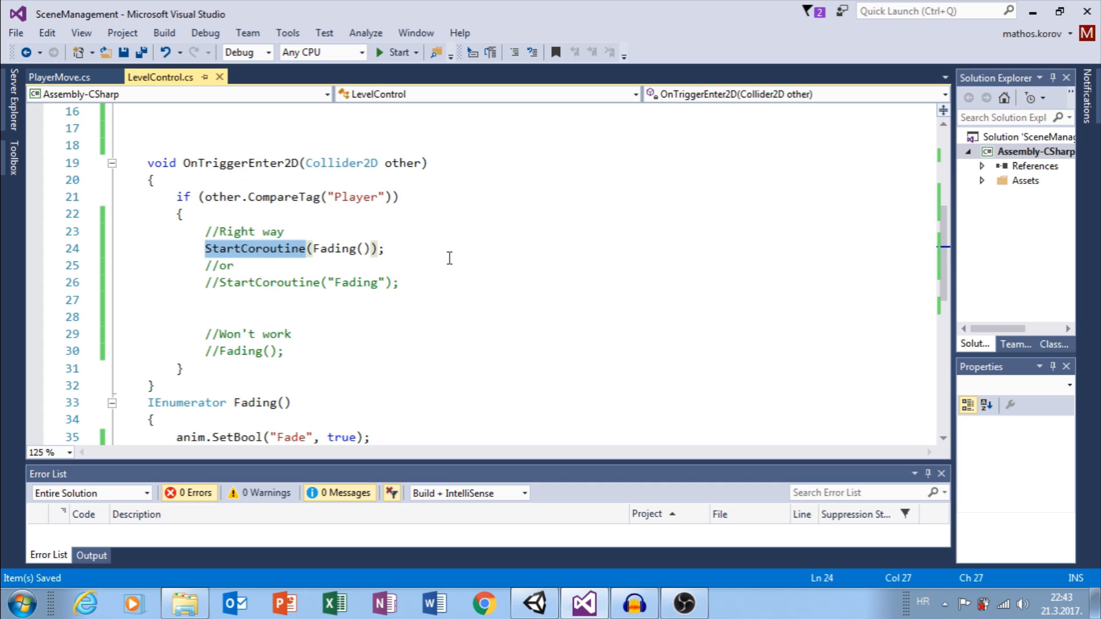
mouse_move(533, 602)
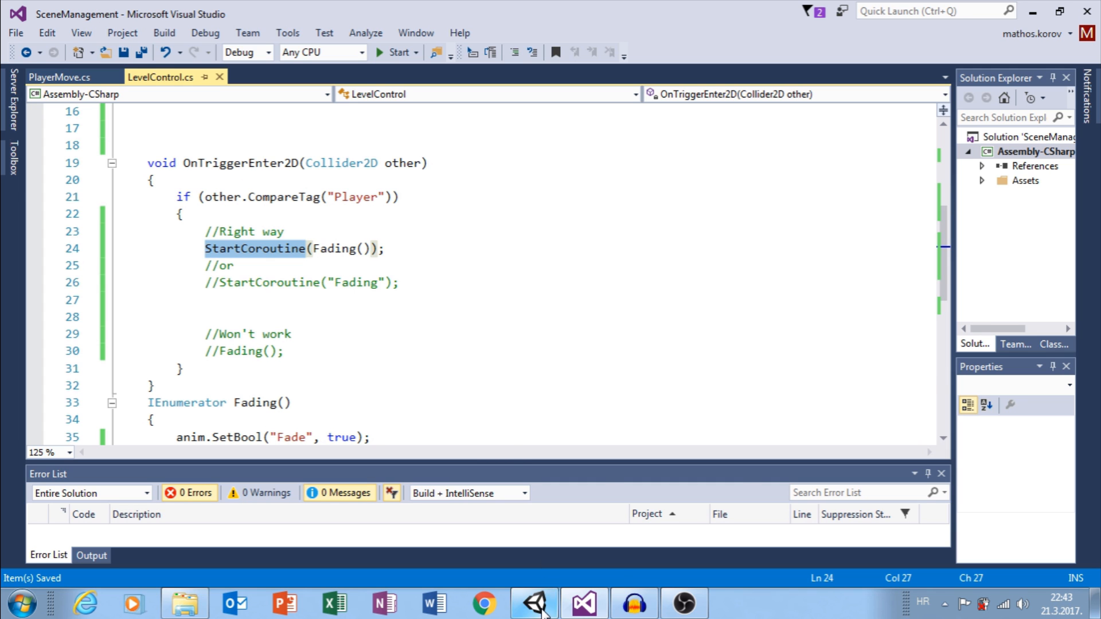
left_click(533, 602)
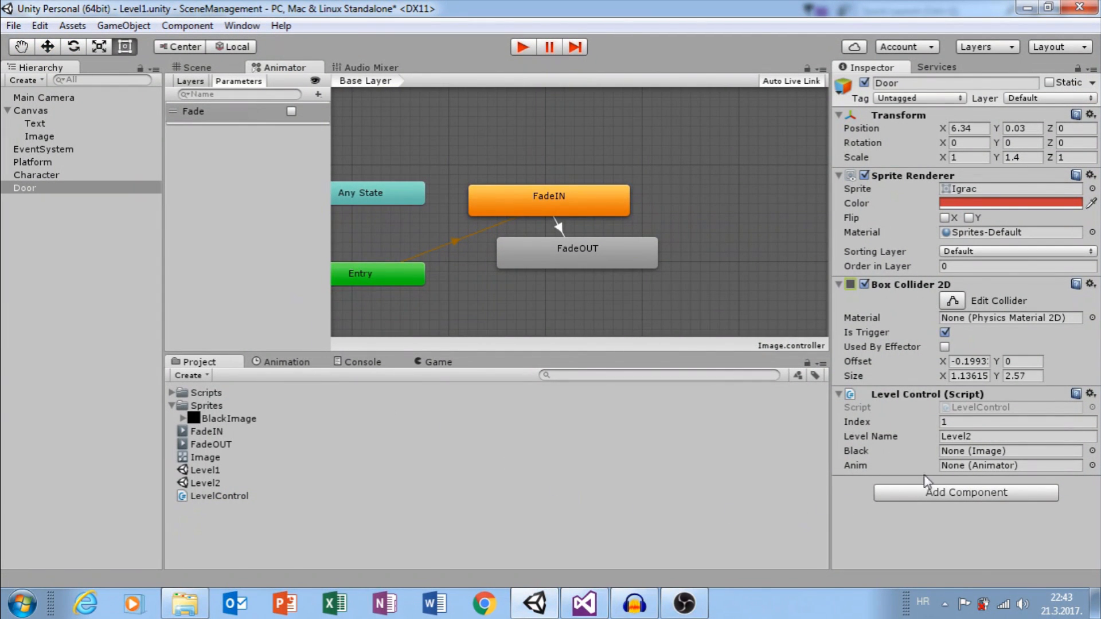
mouse_move(965, 477)
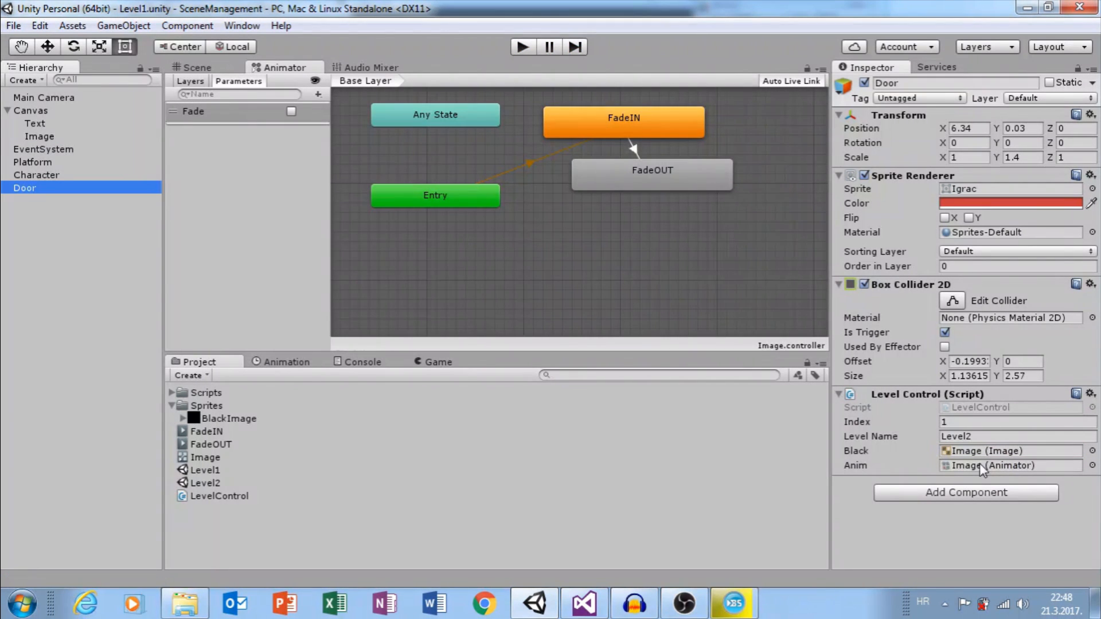
Select the FadeOUT animation clip in the project assets
left_click(211, 444)
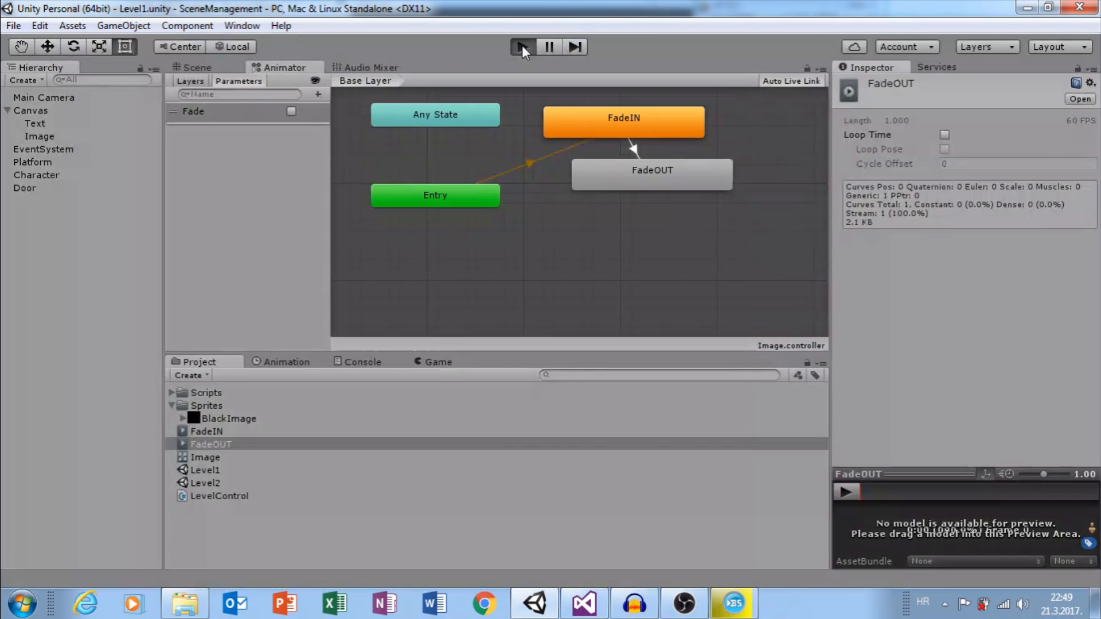
left_click(522, 46)
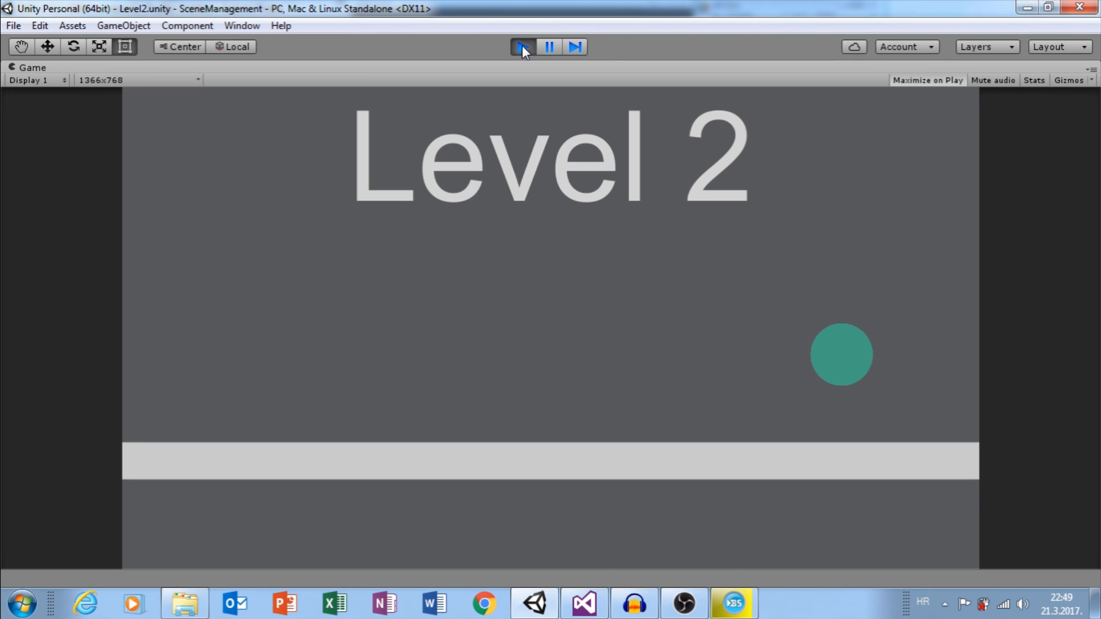
left_click(523, 46)
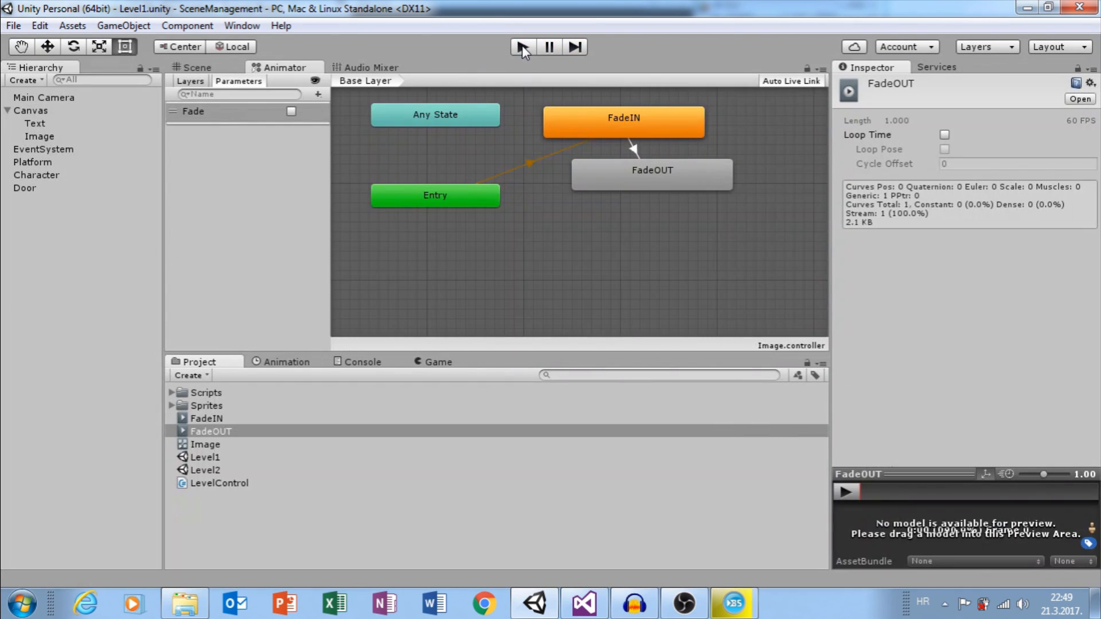
Copy the black Image and Door into Level 2 and parent the Image to its Canvas
left_click(40, 136)
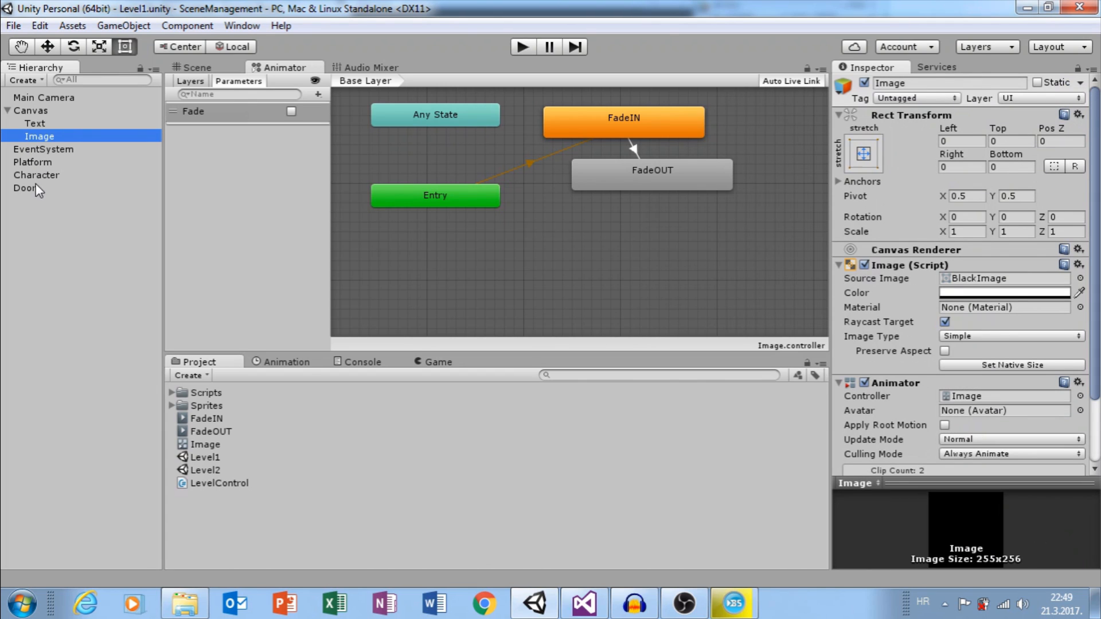
left_click(25, 188)
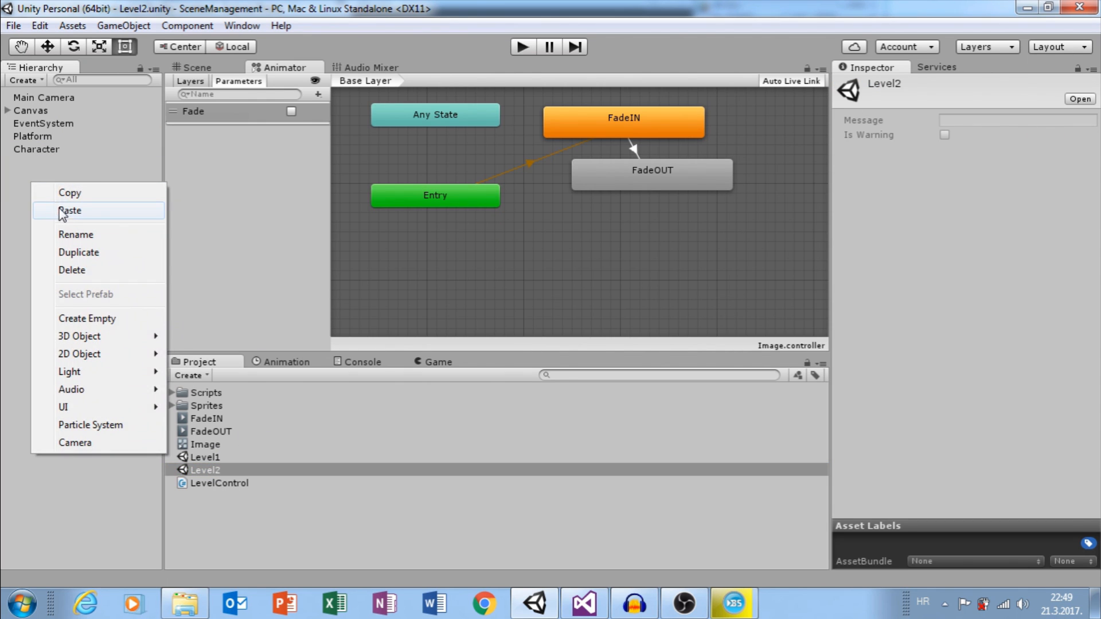
left_click(70, 211)
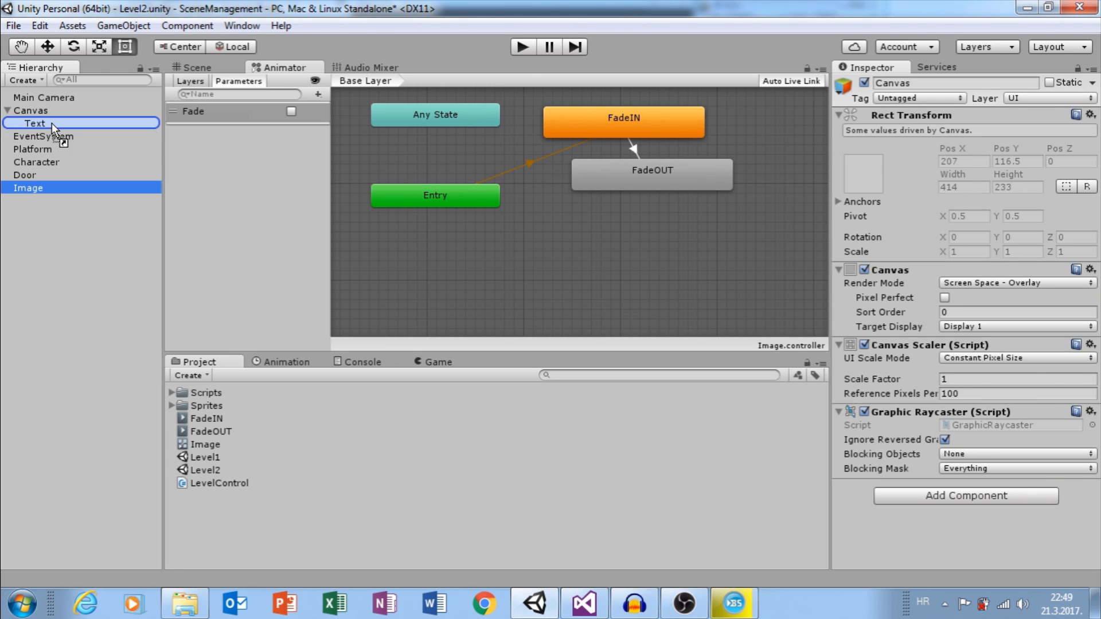
left_click(40, 136)
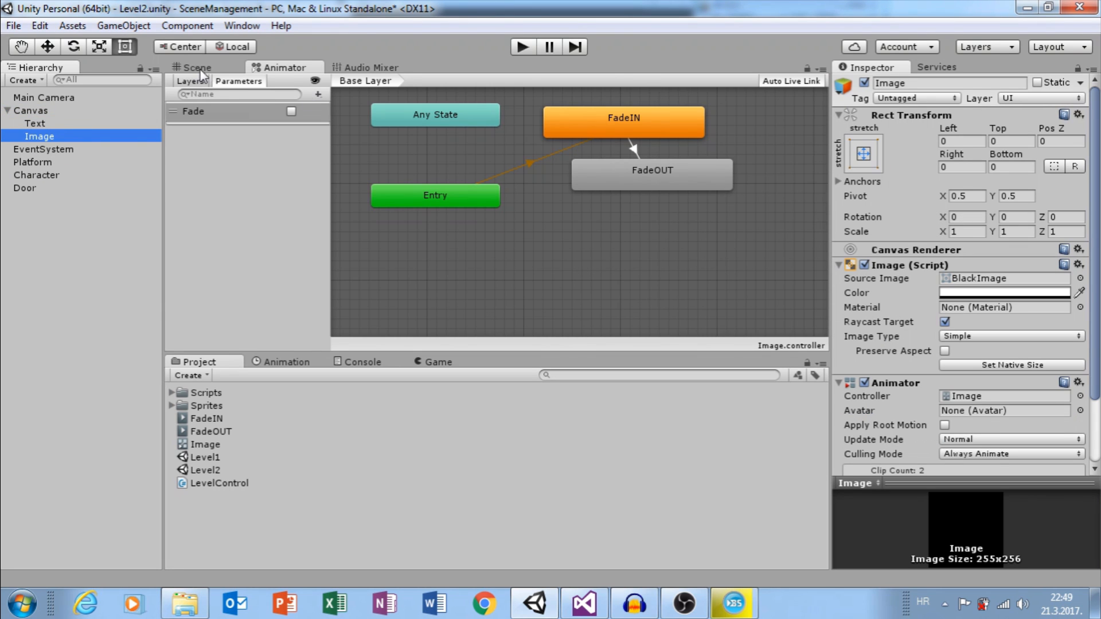
Position the Door in the Level 2 scene and set its Level Control index to 0
left_click(24, 187)
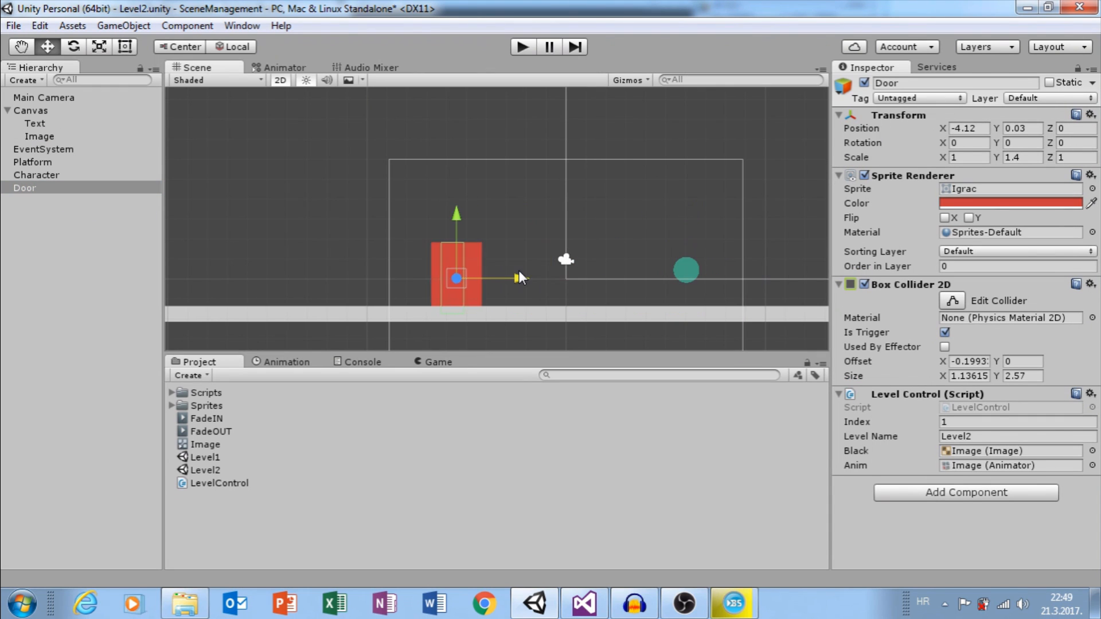
left_click(1016, 421)
type("0")
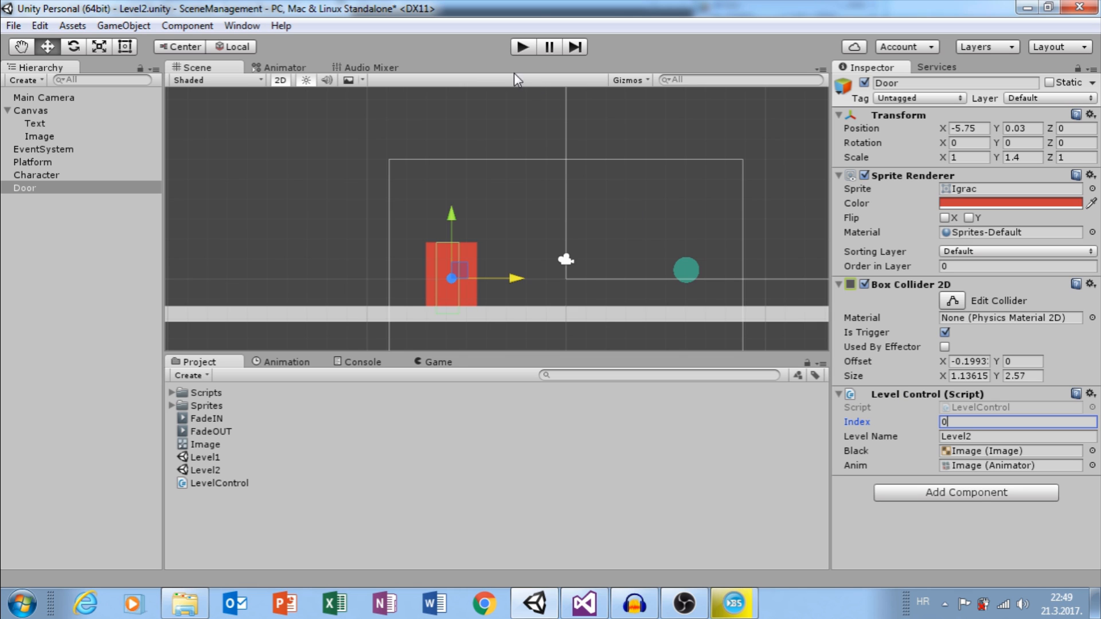
Reopen Level1 saving the Level 2 changes, then play to watch Level 2 fade in from black
double_click(205, 457)
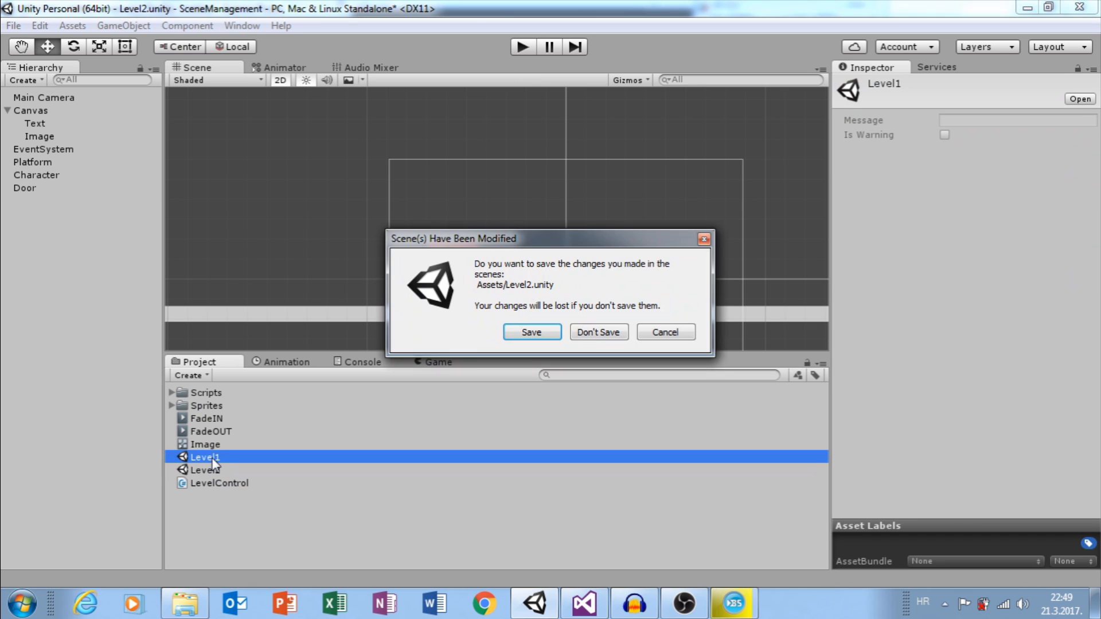
left_click(598, 333)
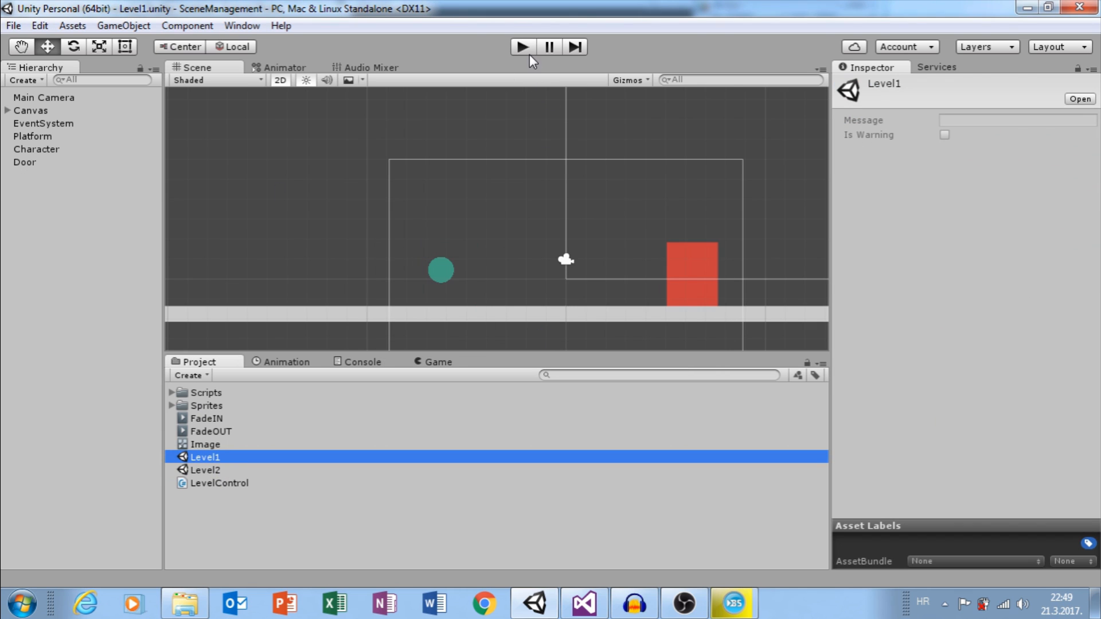
left_click(521, 45)
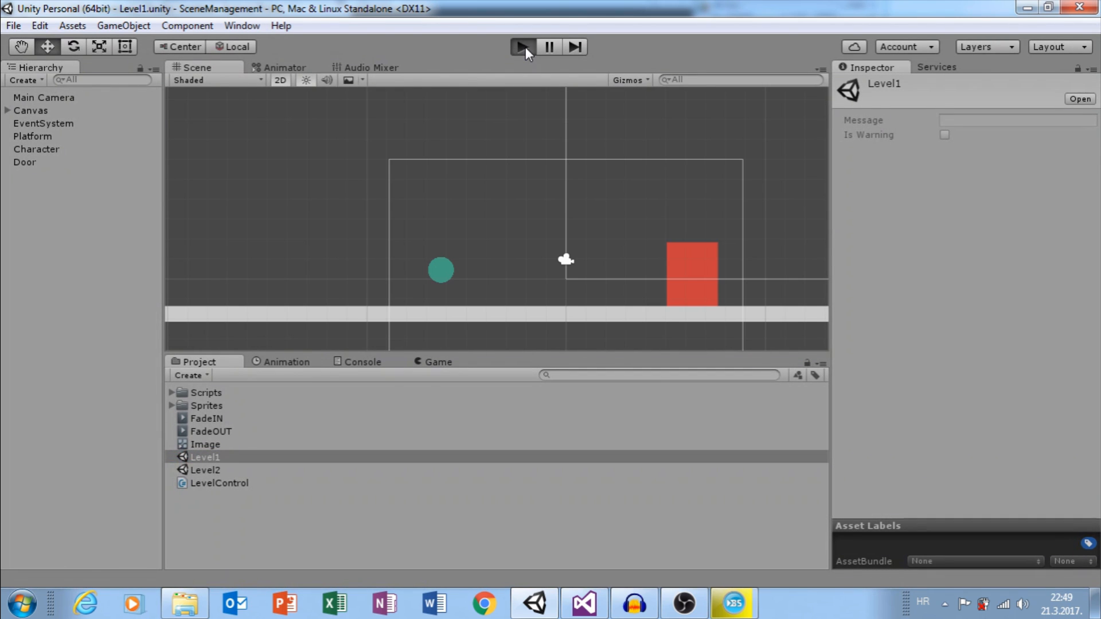
left_click(523, 46)
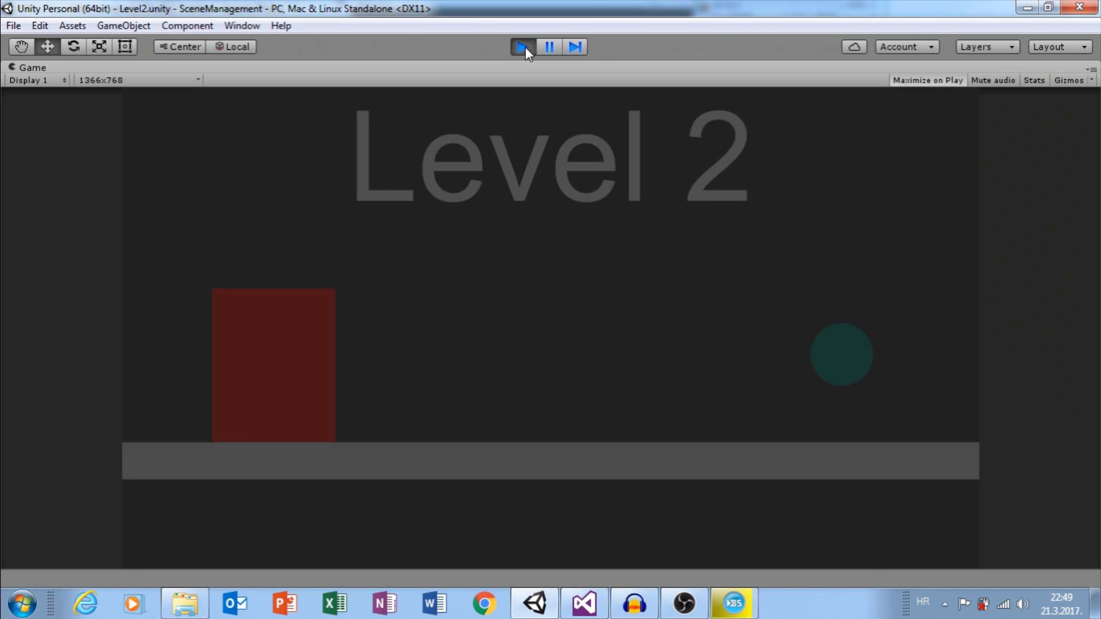
left_click(523, 46)
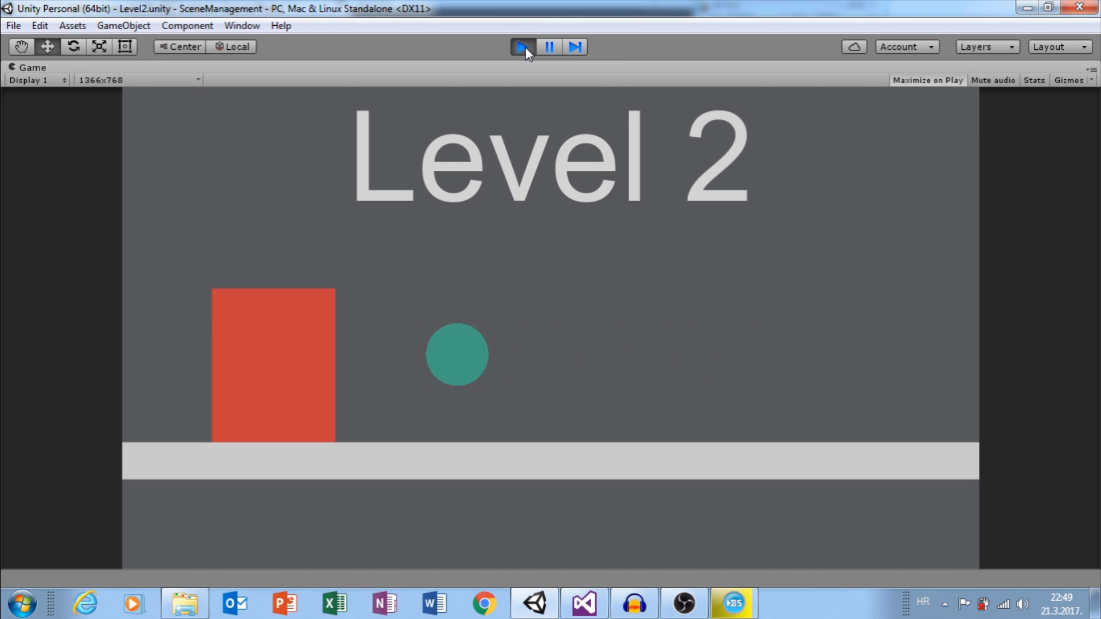